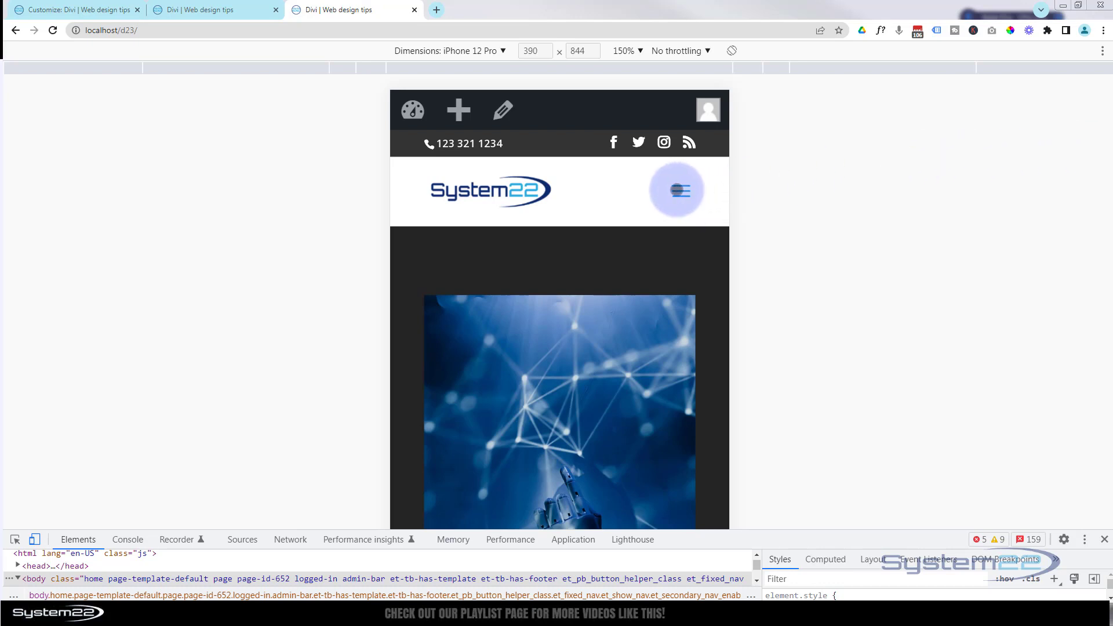
mouse_move(814, 190)
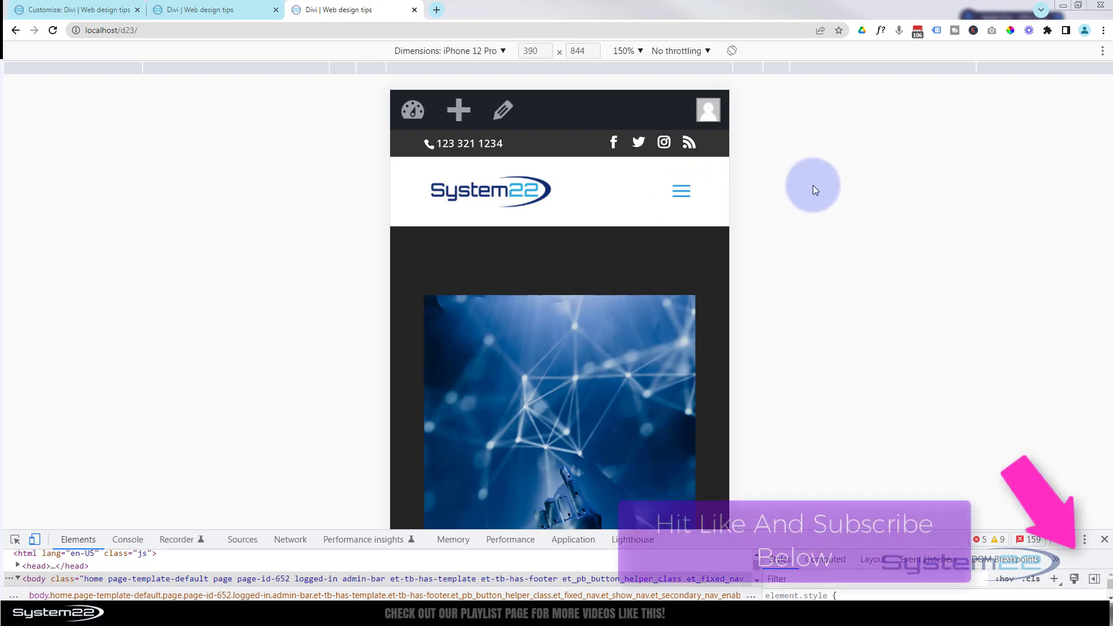
mouse_move(680, 190)
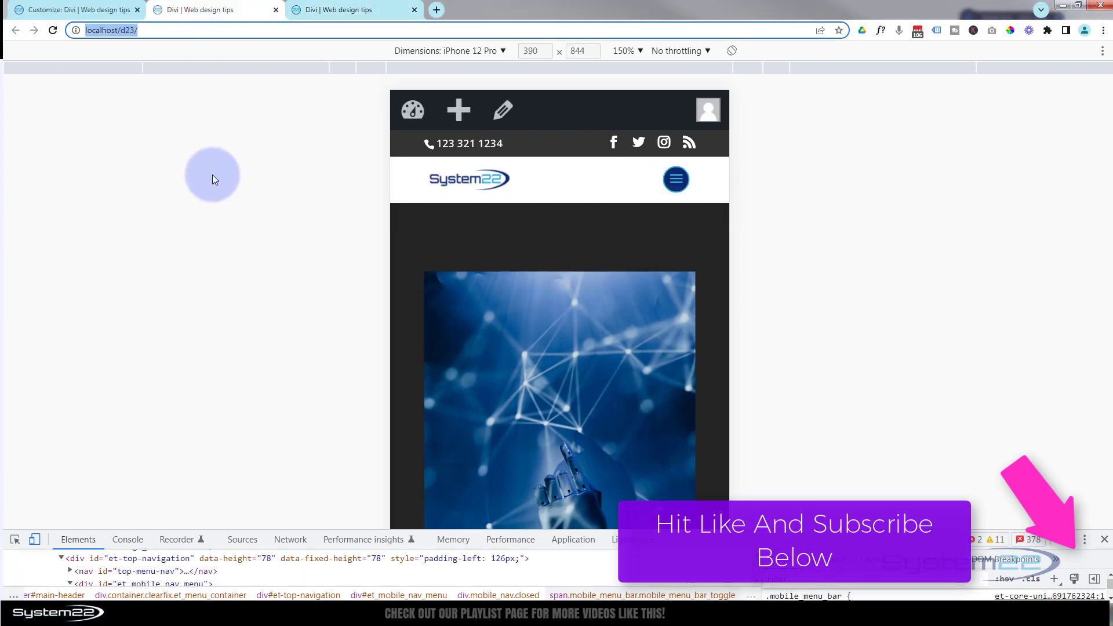
mouse_move(674, 179)
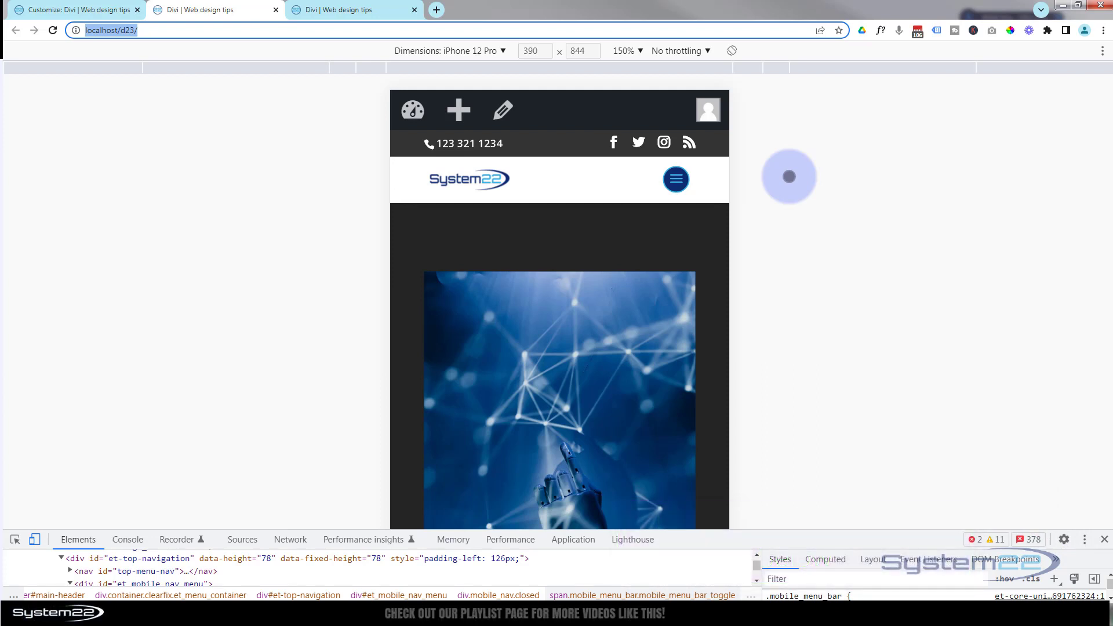
Close DevTools and the mobile preview to show the full-width homepage
left_click(393, 10)
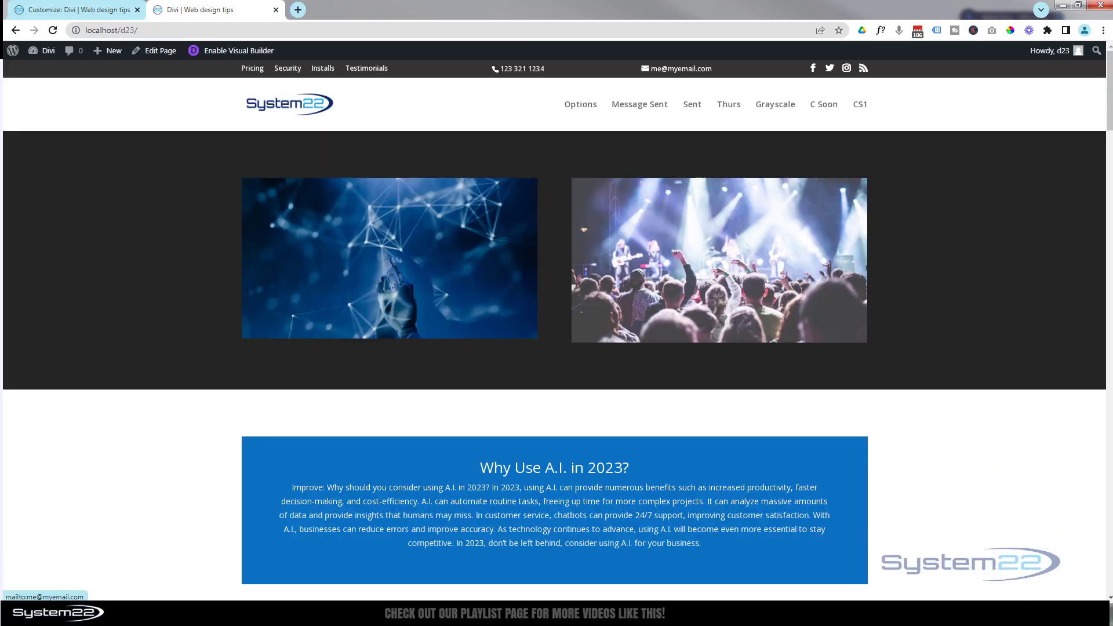
Reopen DevTools with iPhone 12 Pro emulation and set the preview zoom to 150%
left_click(603, 110)
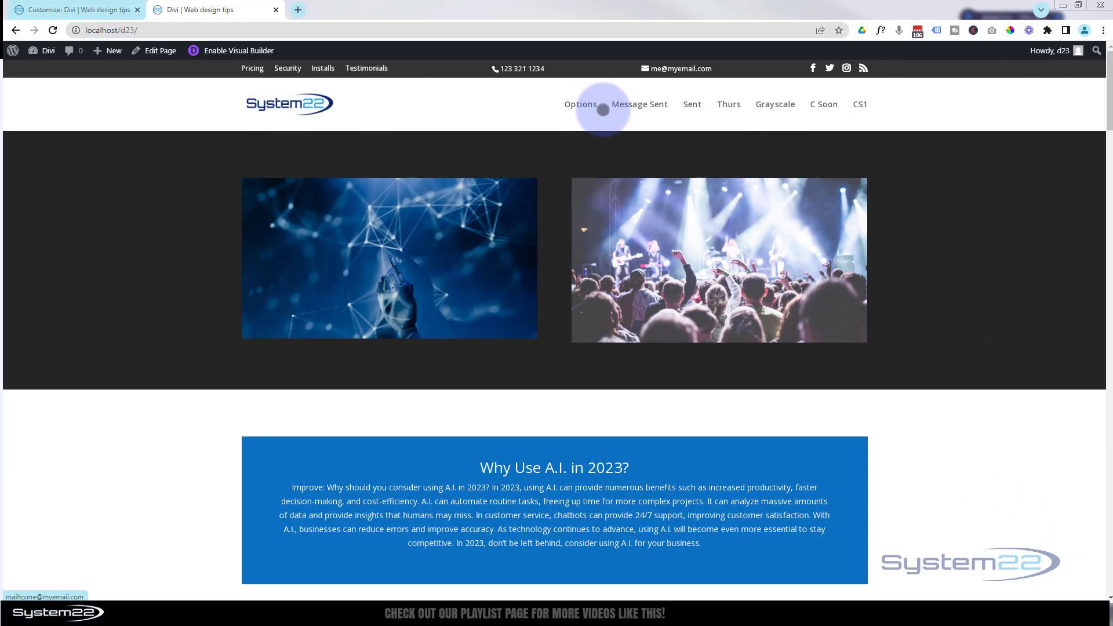
mouse_move(473, 10)
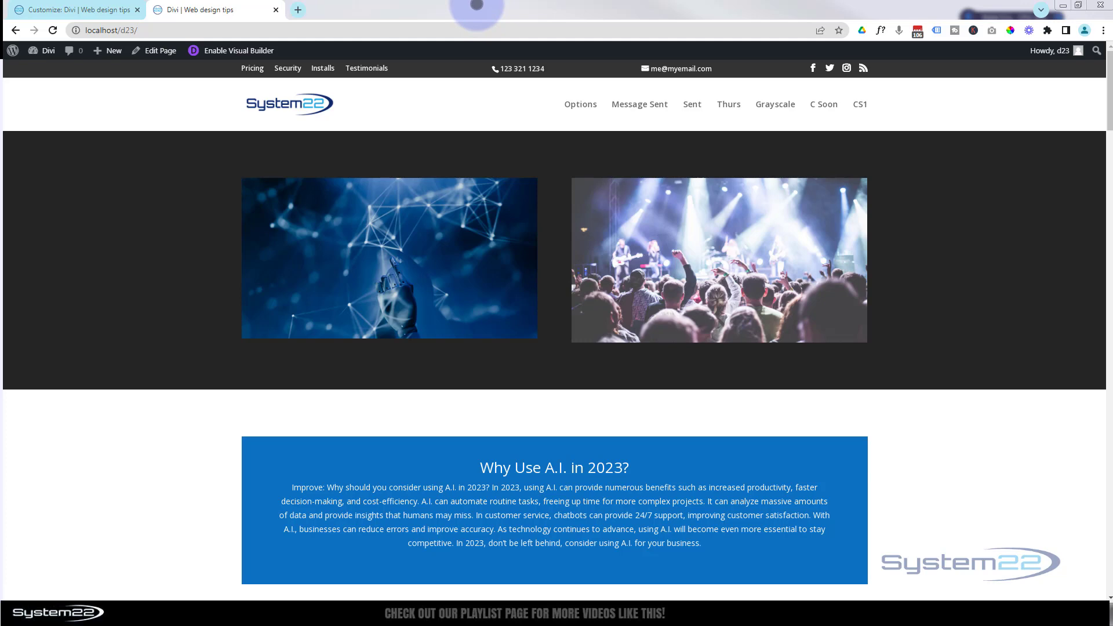
key("F12")
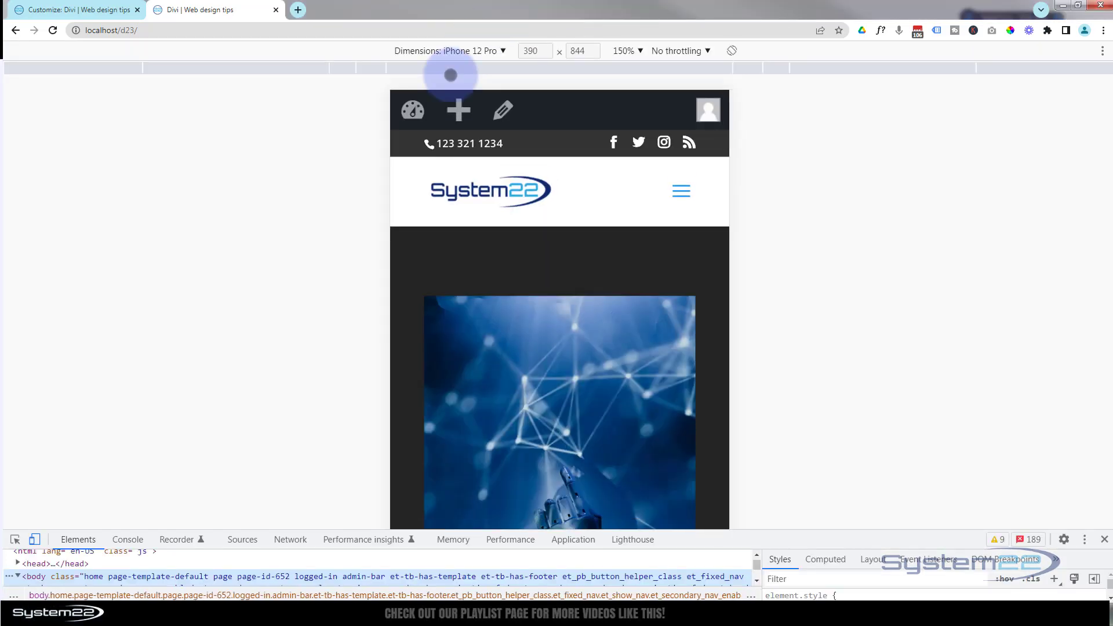
mouse_move(731, 535)
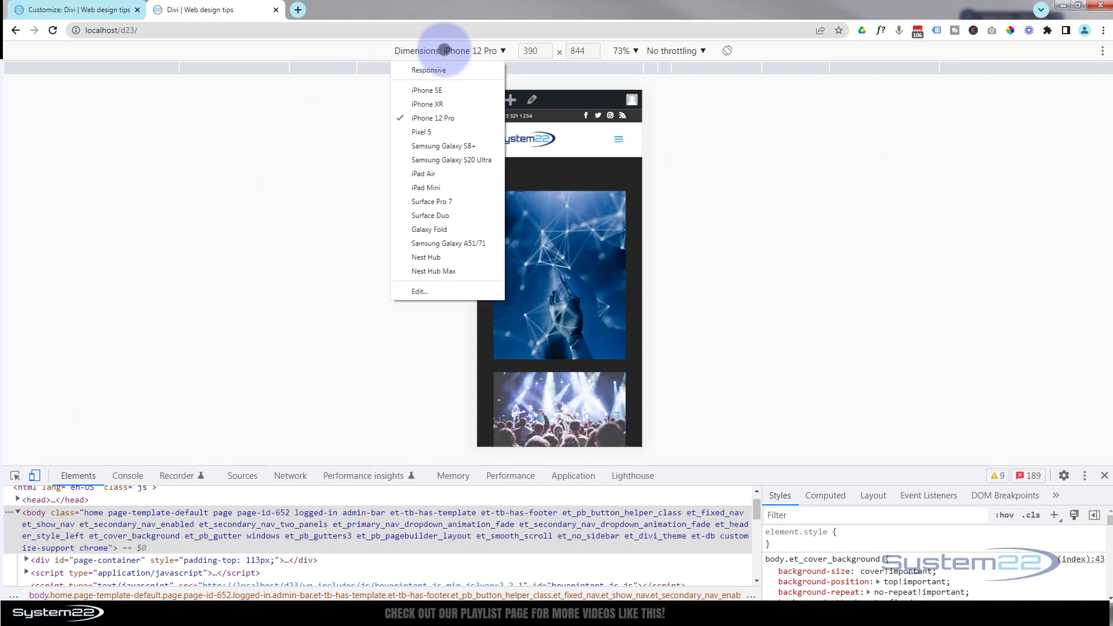
mouse_move(481, 114)
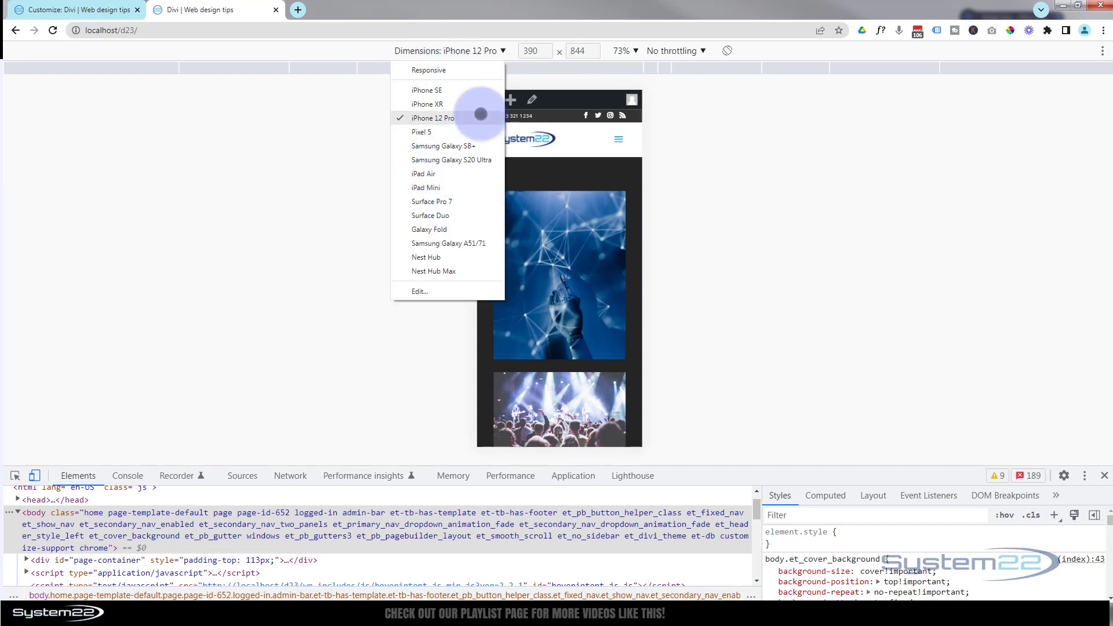
left_click(432, 117)
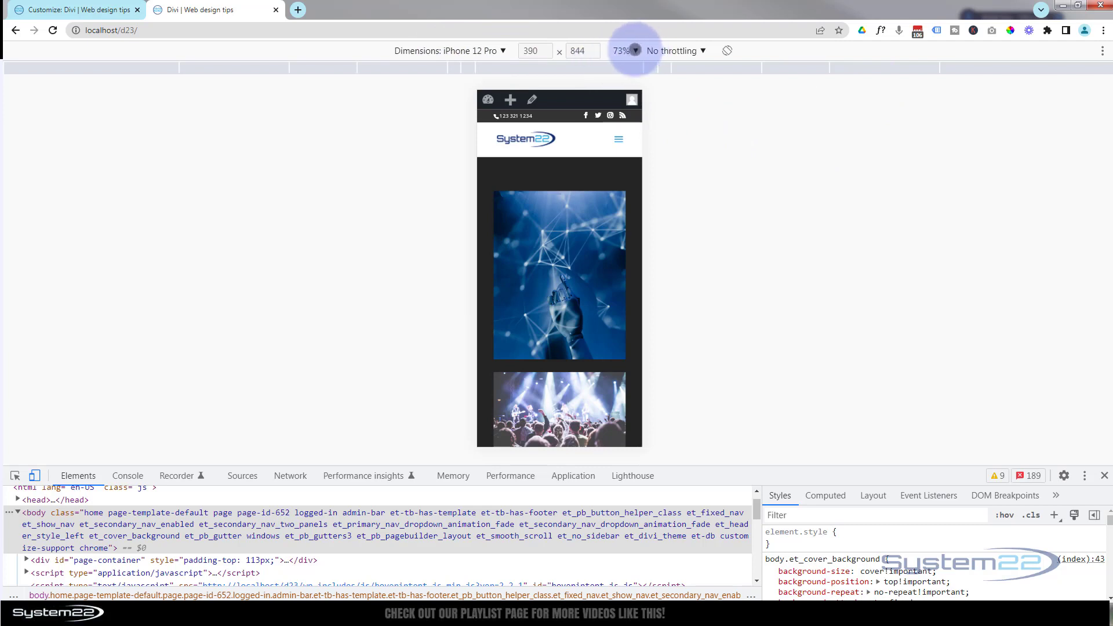
left_click(622, 50)
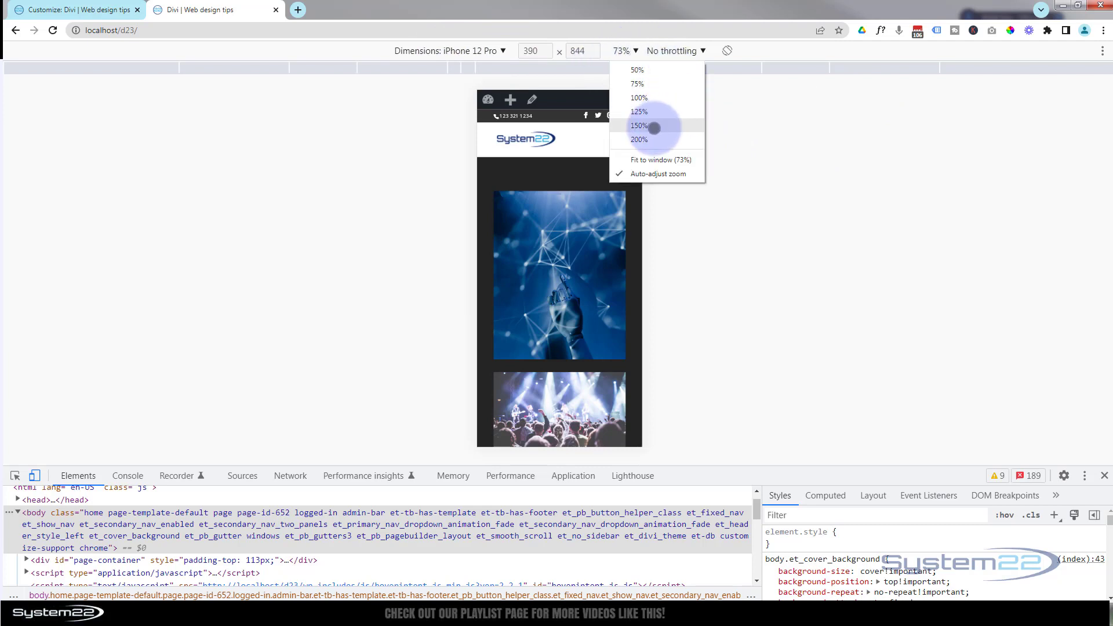
left_click(639, 125)
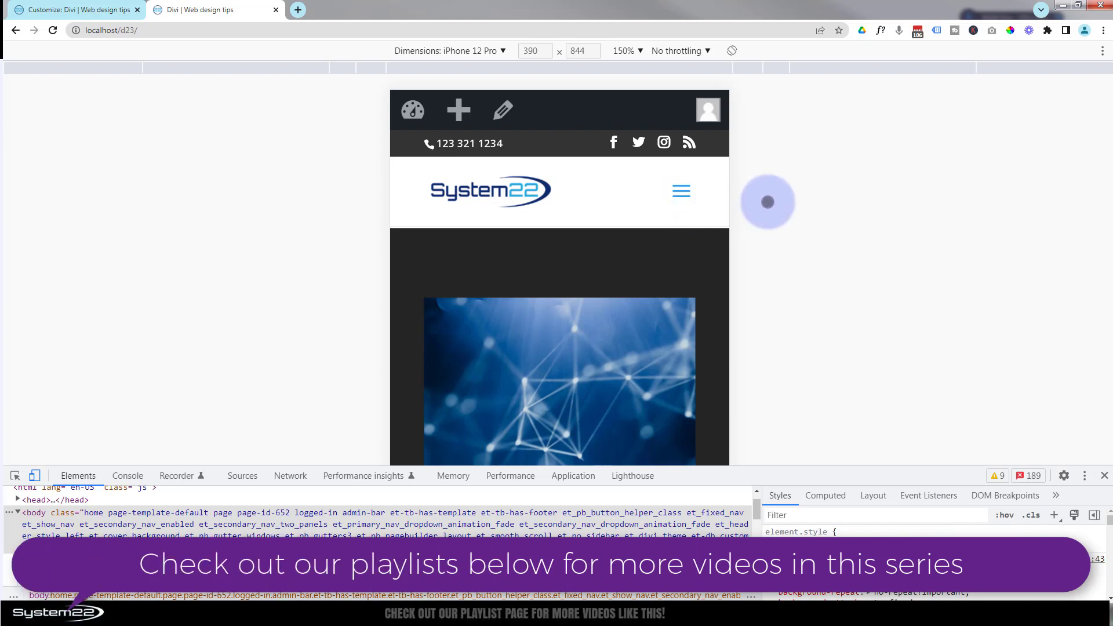
Inspect the hamburger icon and add transform: scale(2) to its .mobile_menu_bar rule
right_click(679, 191)
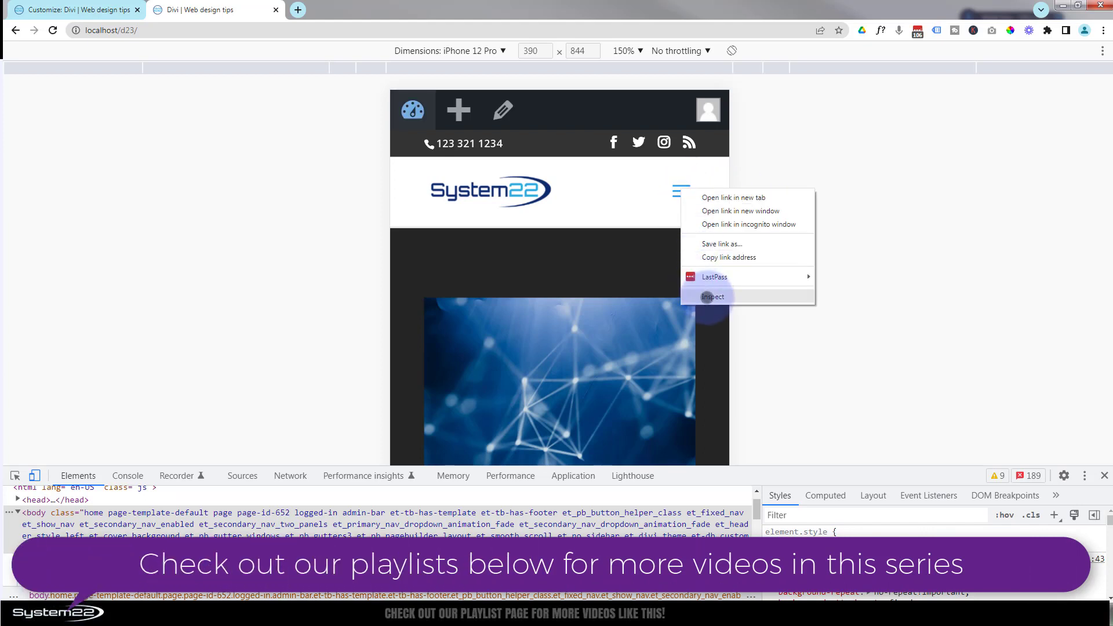
left_click(712, 296)
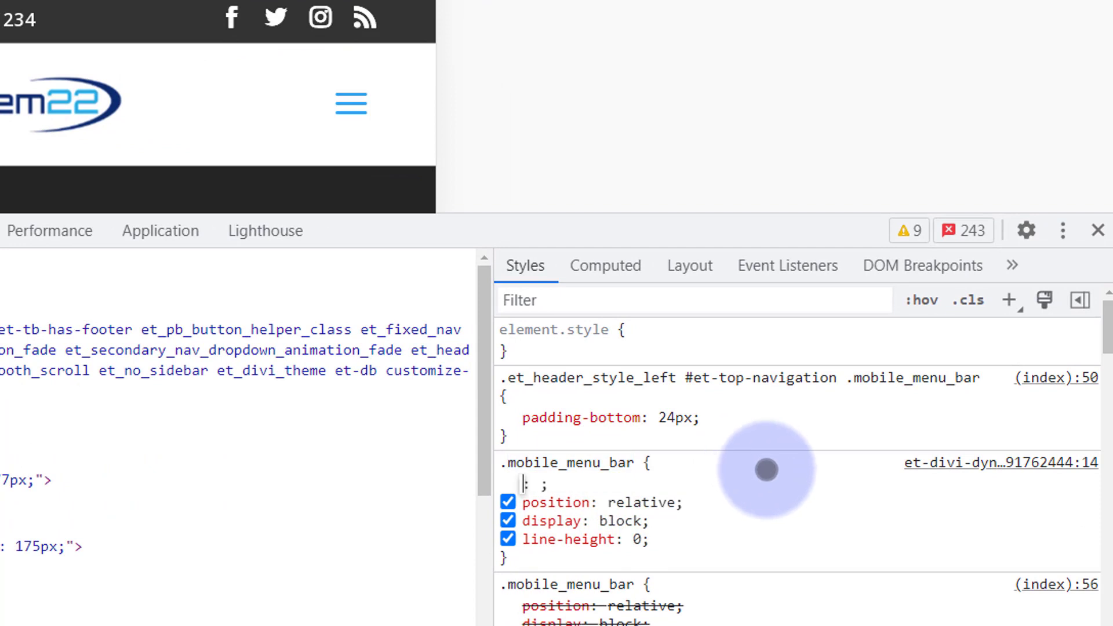
mouse_move(648, 539)
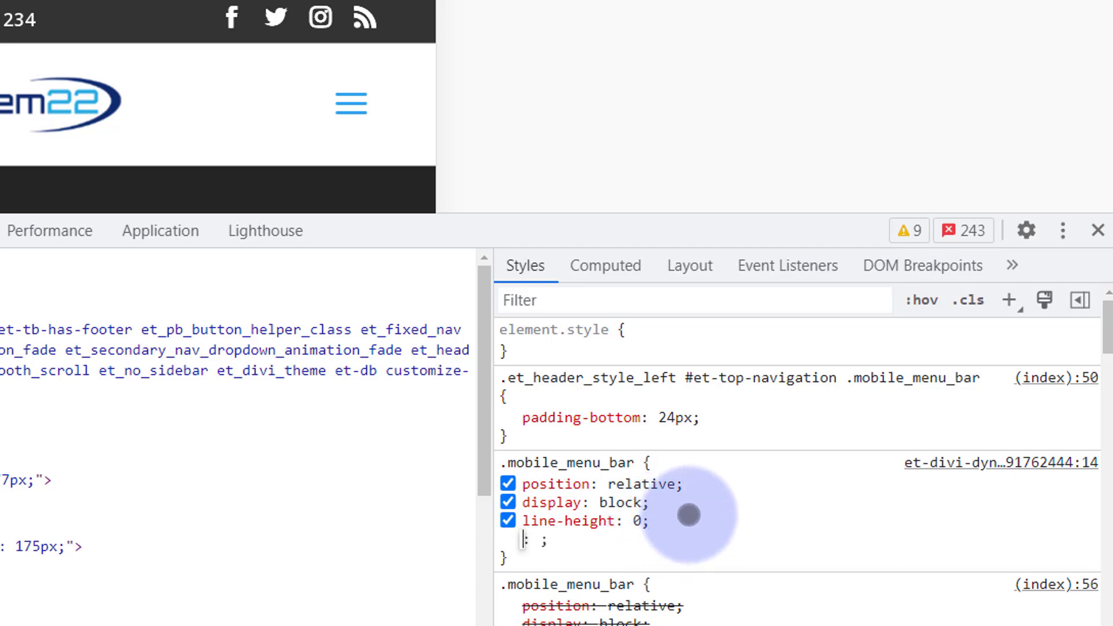
type("transform")
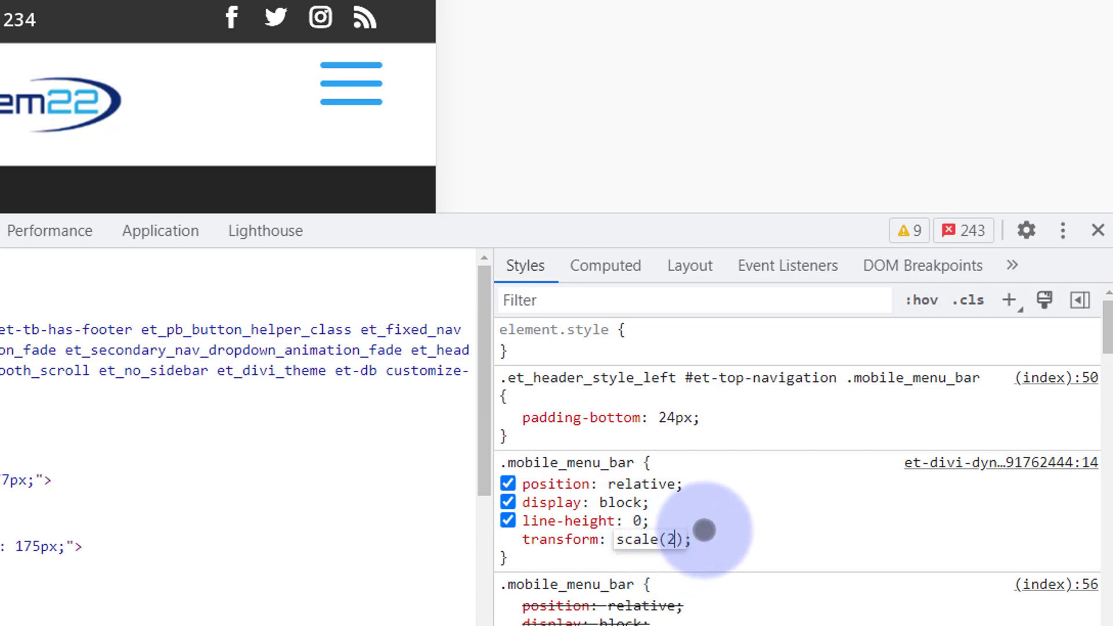
Change the scale to .7, add background #0D2B6F and padding 4px !important
type(".7")
type("background: #0D2B6F;")
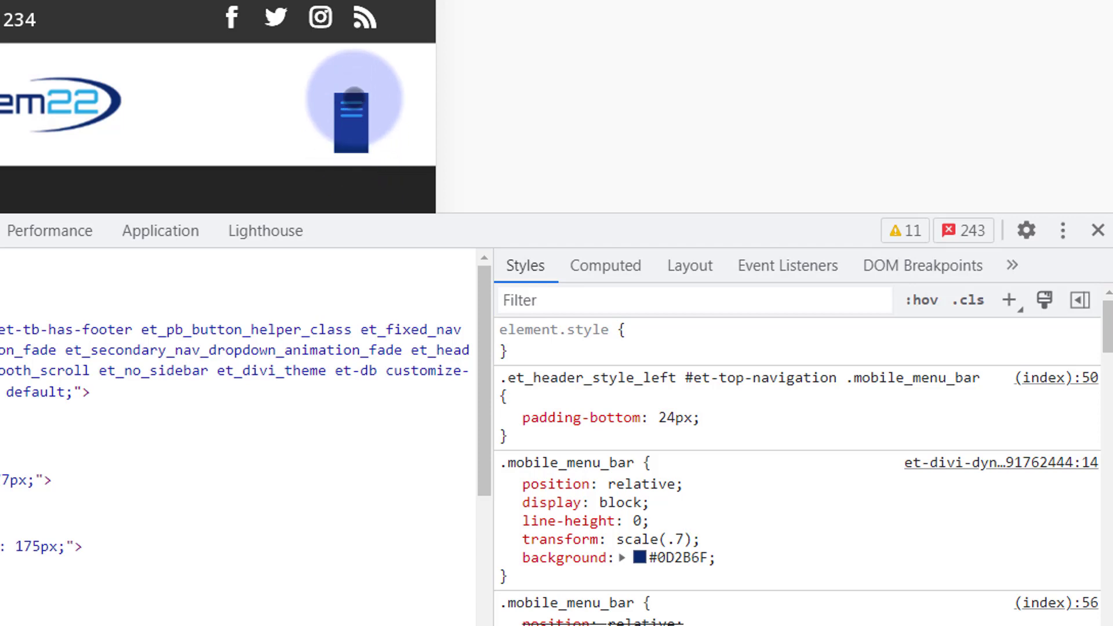
left_click(507, 418)
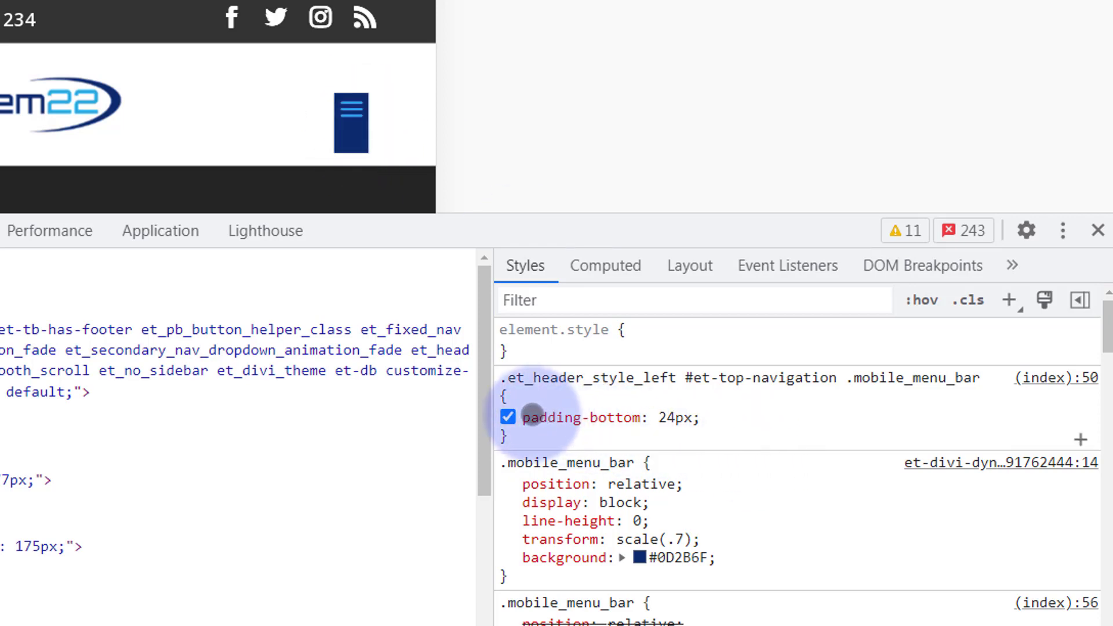
mouse_move(712, 417)
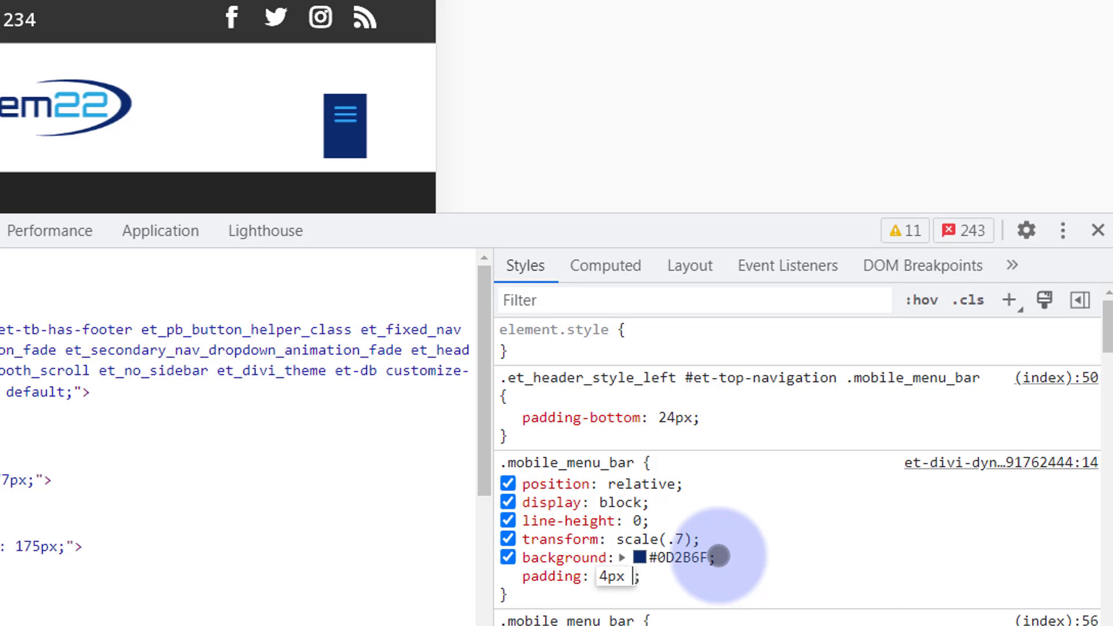
type("!important")
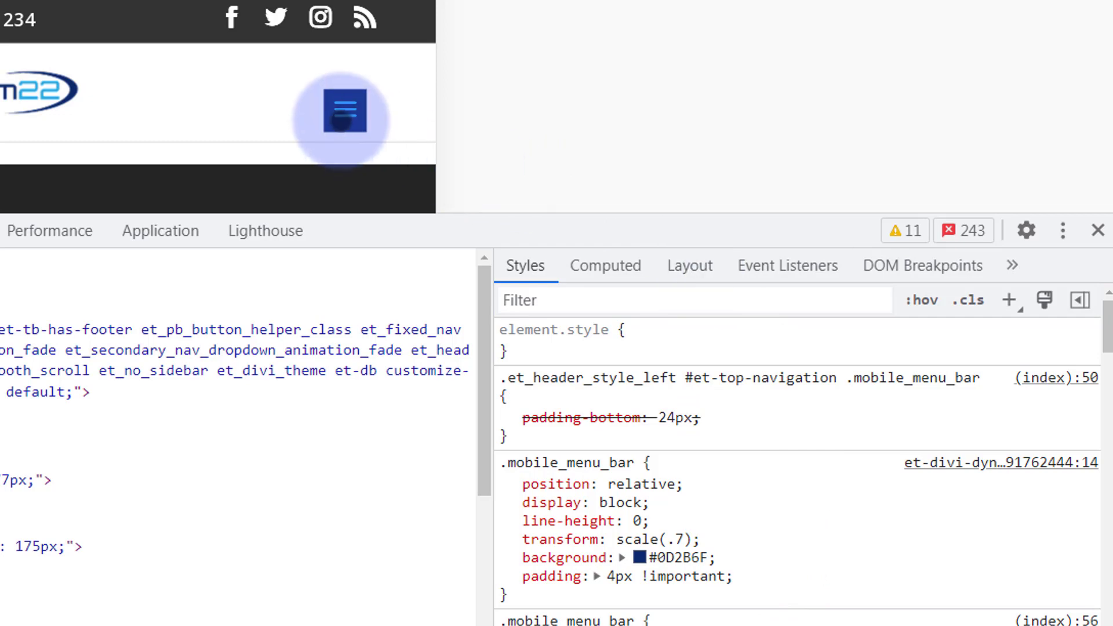
mouse_move(325, 136)
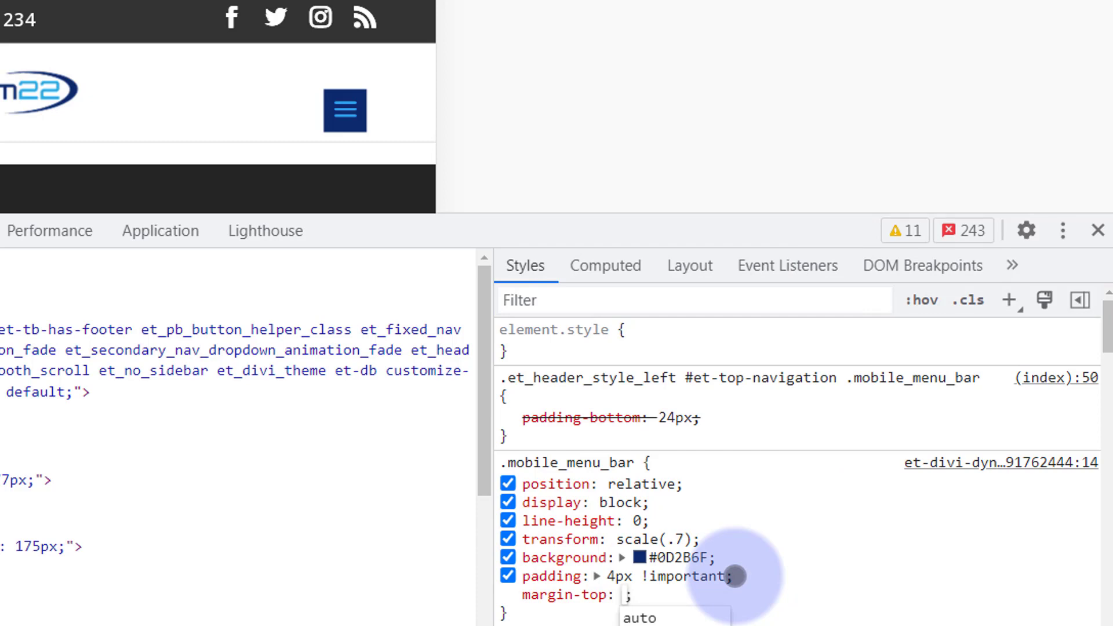
Add margin-top: -20px and set border-radius to 50% on .mobile_menu_bar
type("-20px")
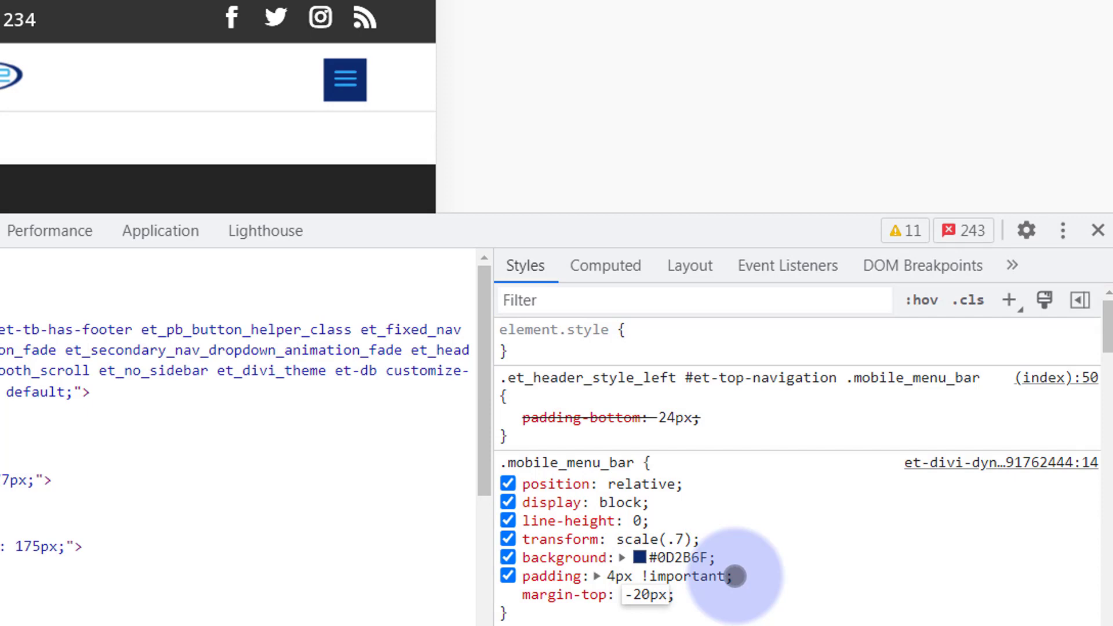
left_click(508, 594)
type("border-radius: 5;")
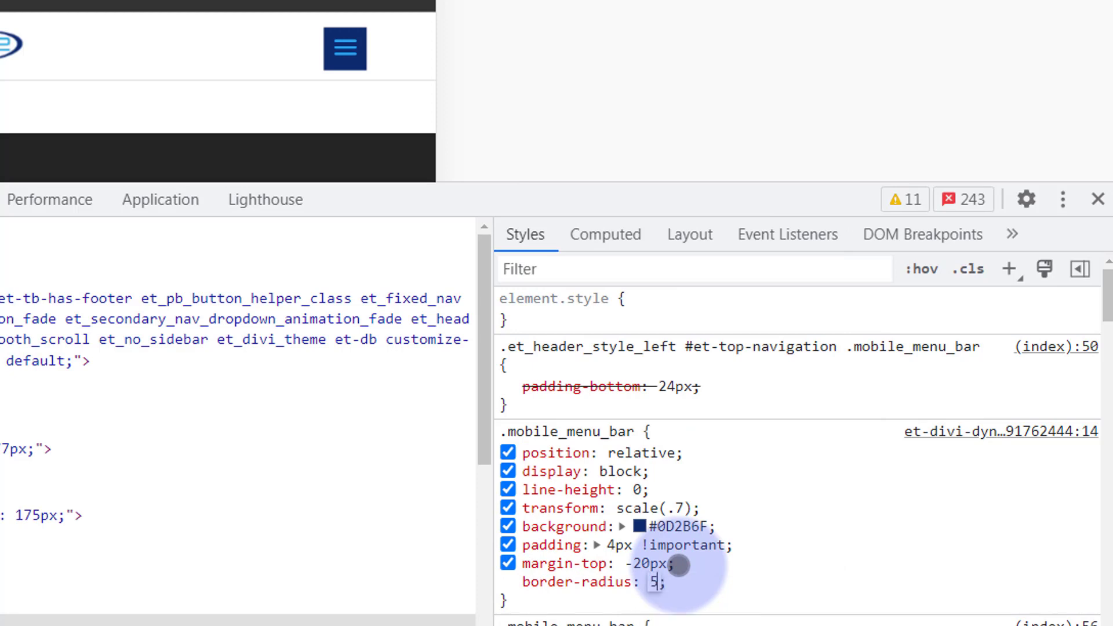
type("50%")
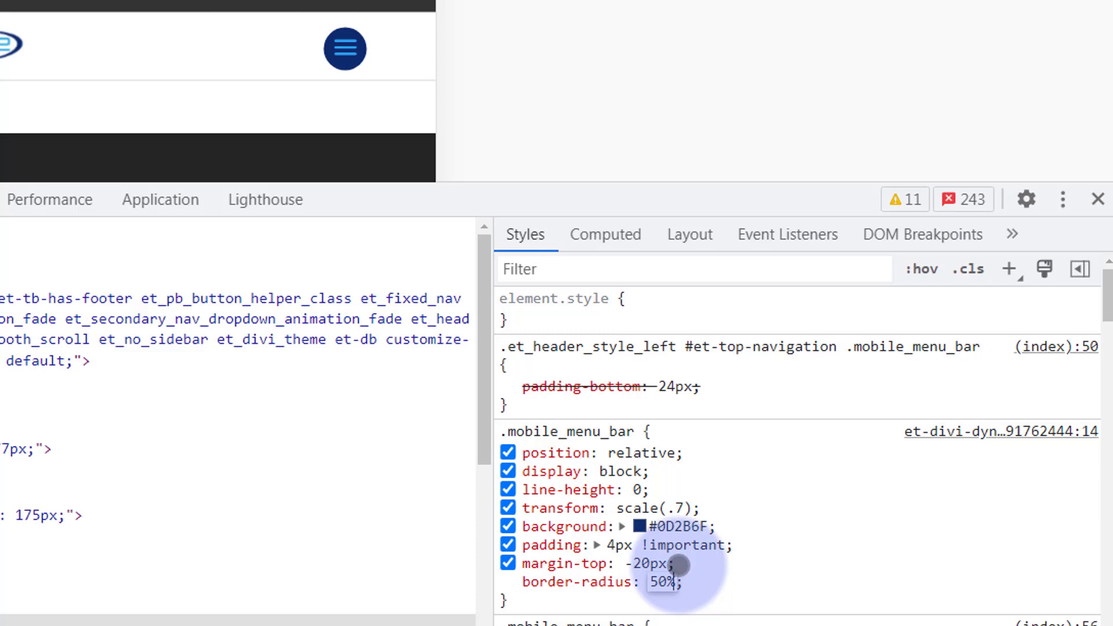
mouse_move(714, 582)
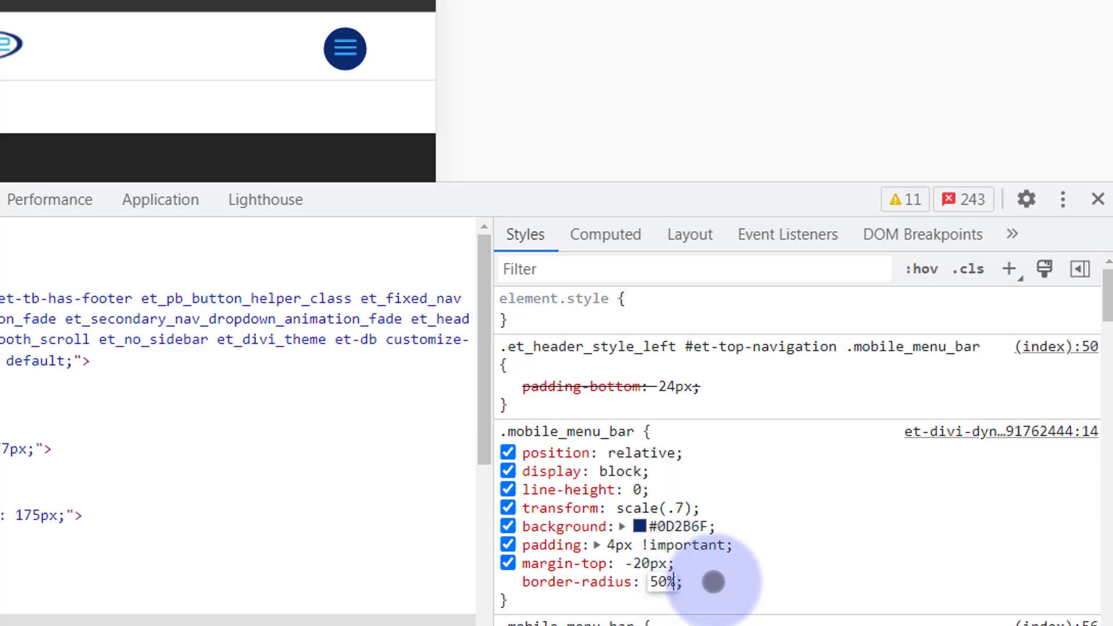
Commit the 50% border radius and move on to the Customizer's Additional CSS
left_click(507, 582)
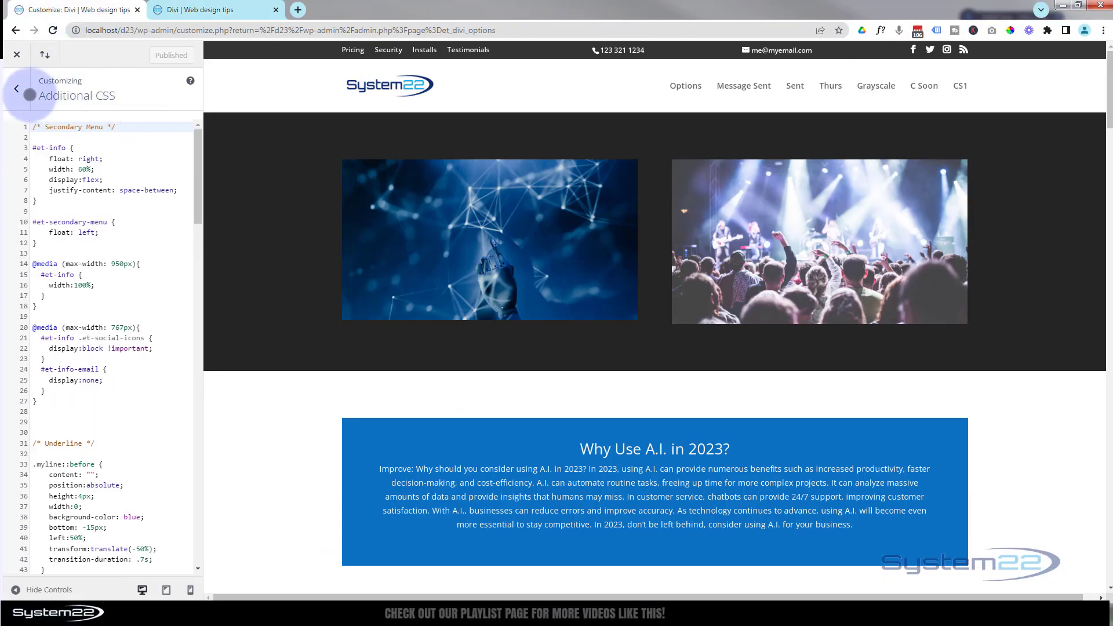
Return to the dashboard, relaunch Appearance > Customize, and enter Additional CSS
left_click(16, 88)
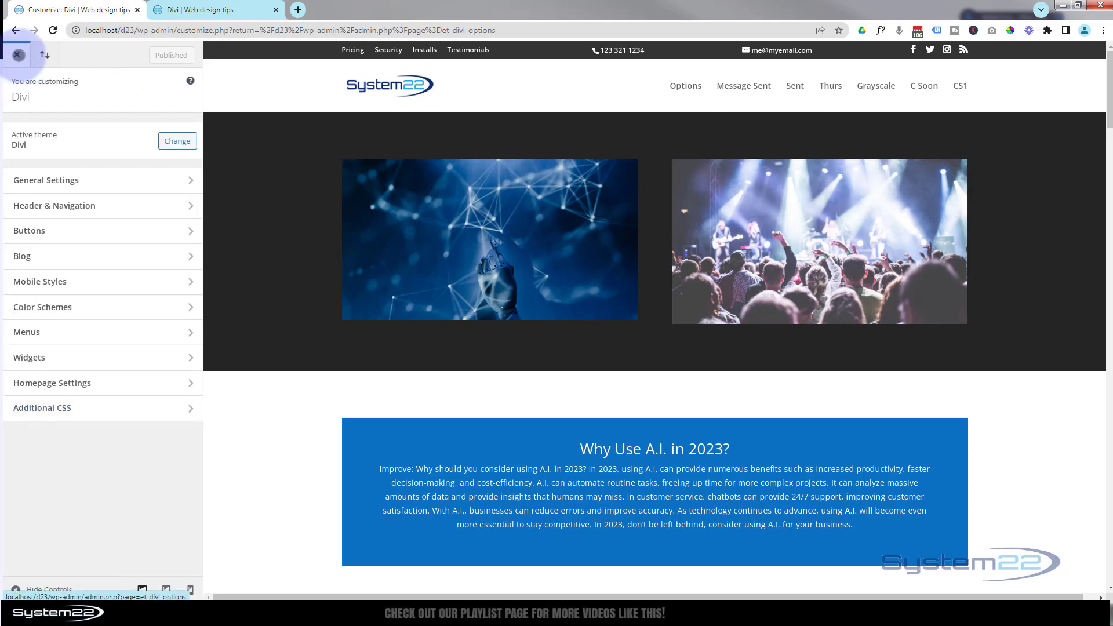
left_click(17, 55)
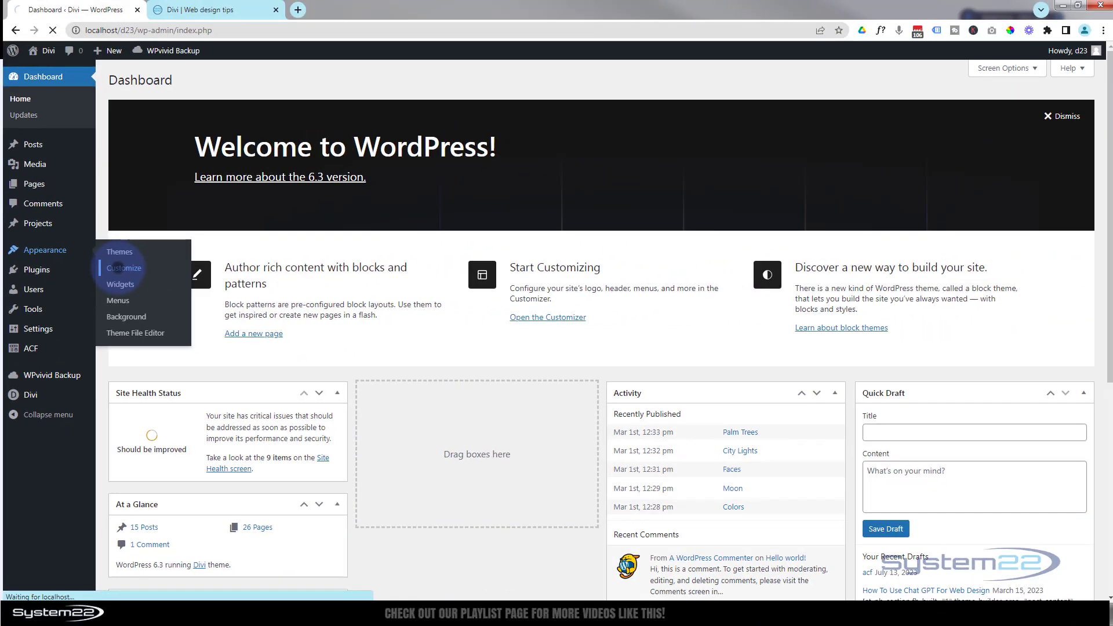
left_click(123, 267)
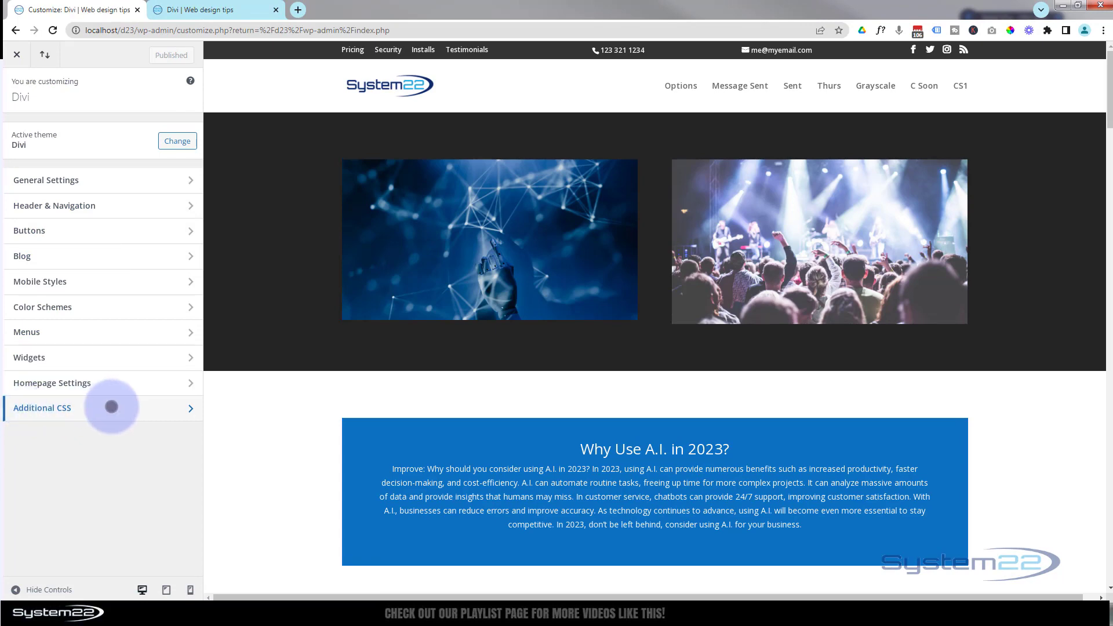
left_click(41, 408)
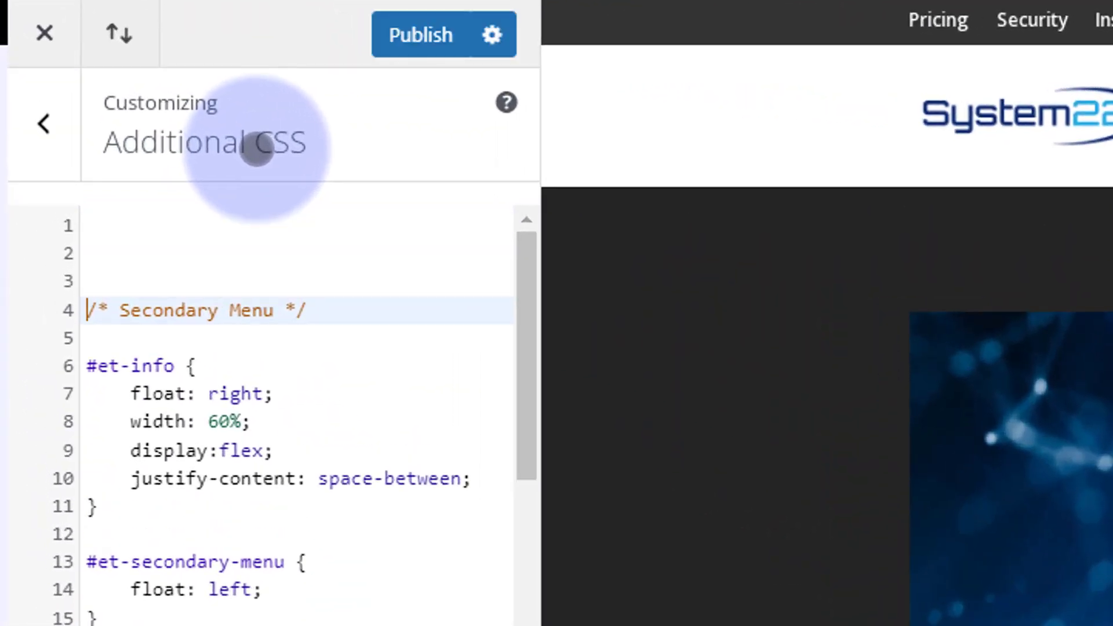
mouse_move(133, 221)
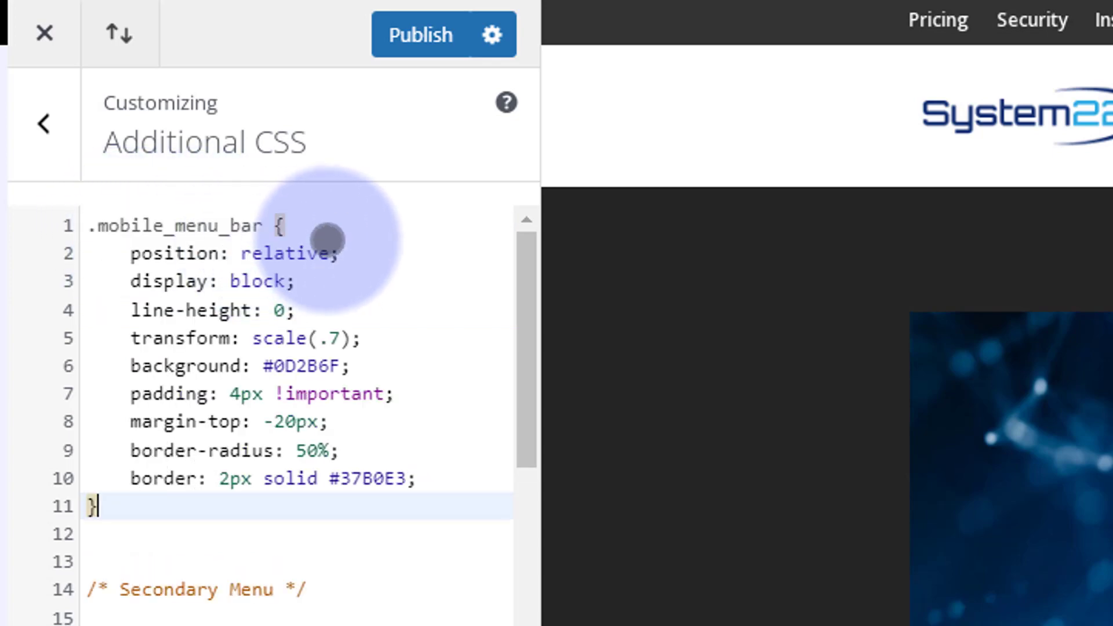
mouse_move(149, 201)
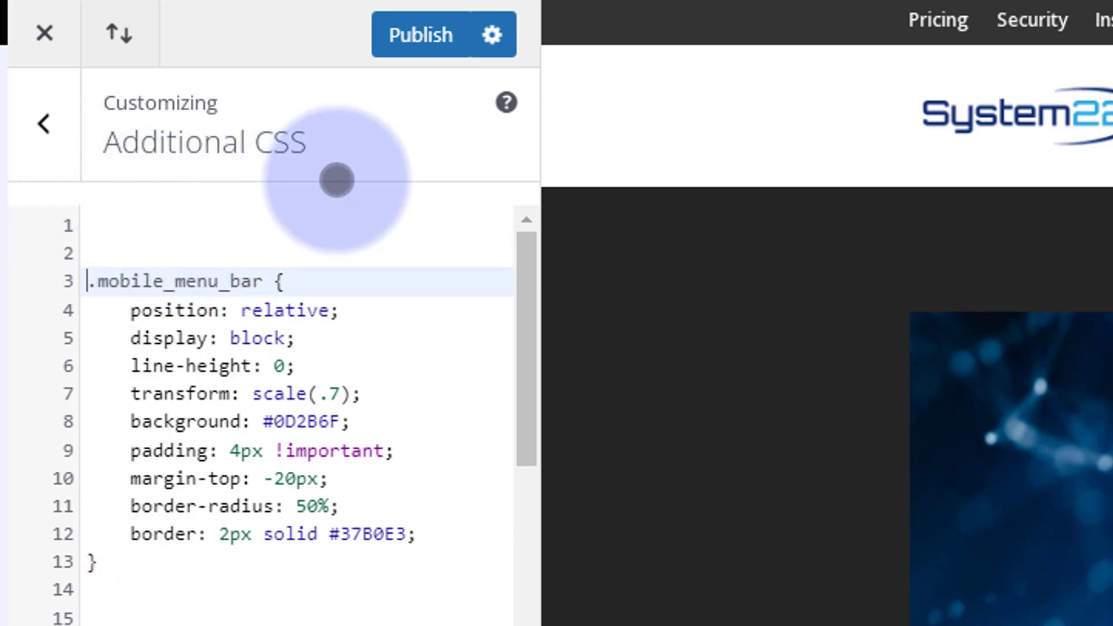
Label the pasted .mobile_menu_bar rule with a /* Hamburger */ comment and publish
left_click(86, 225)
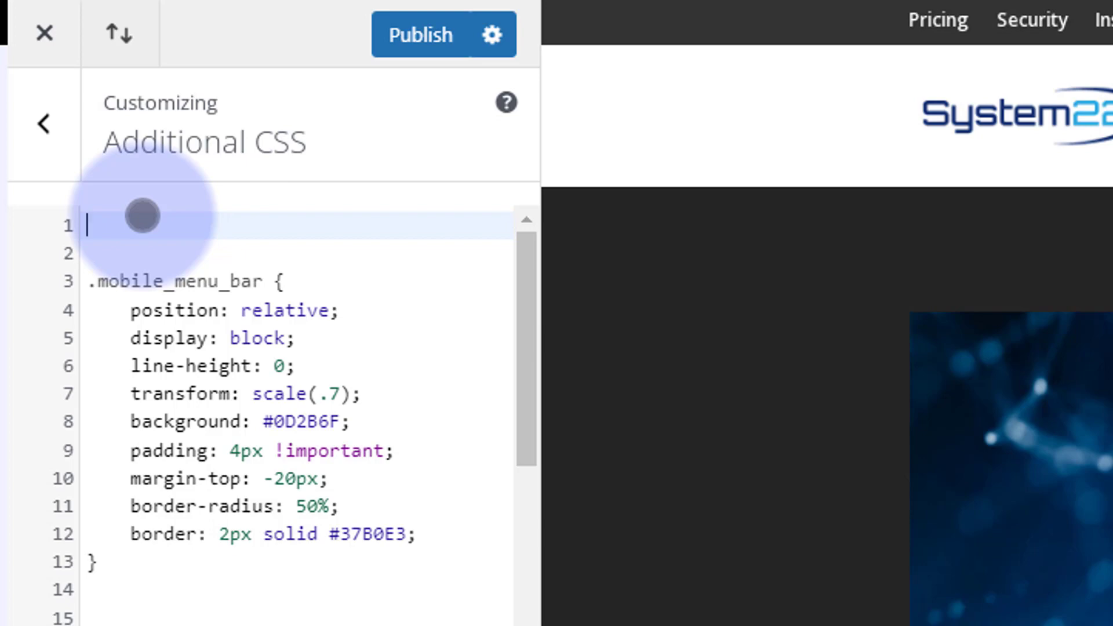
type("/")
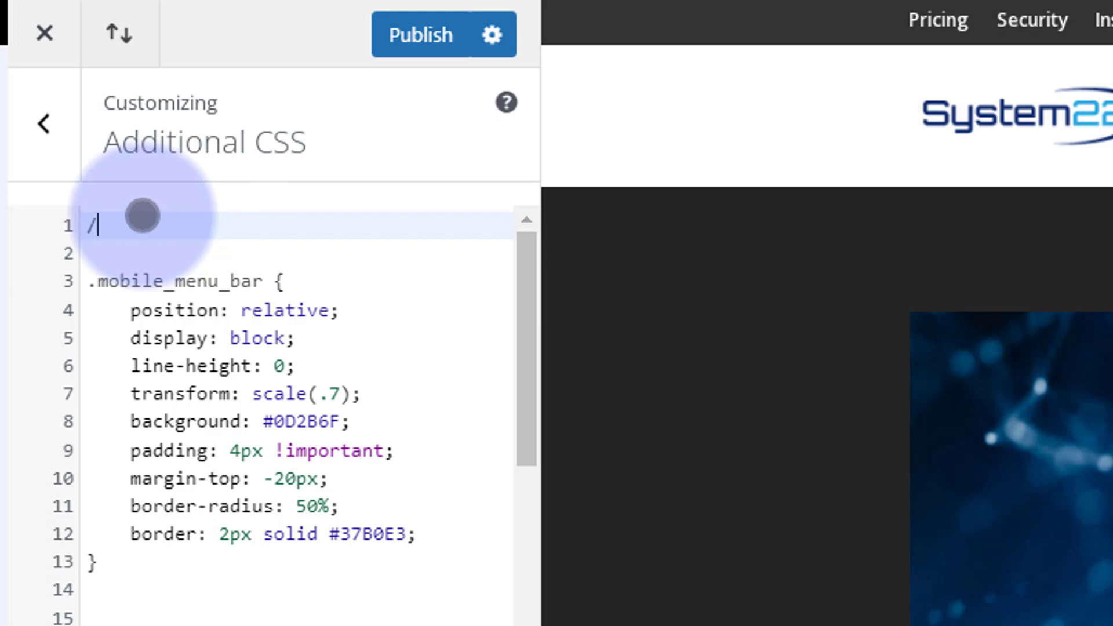
type("**/")
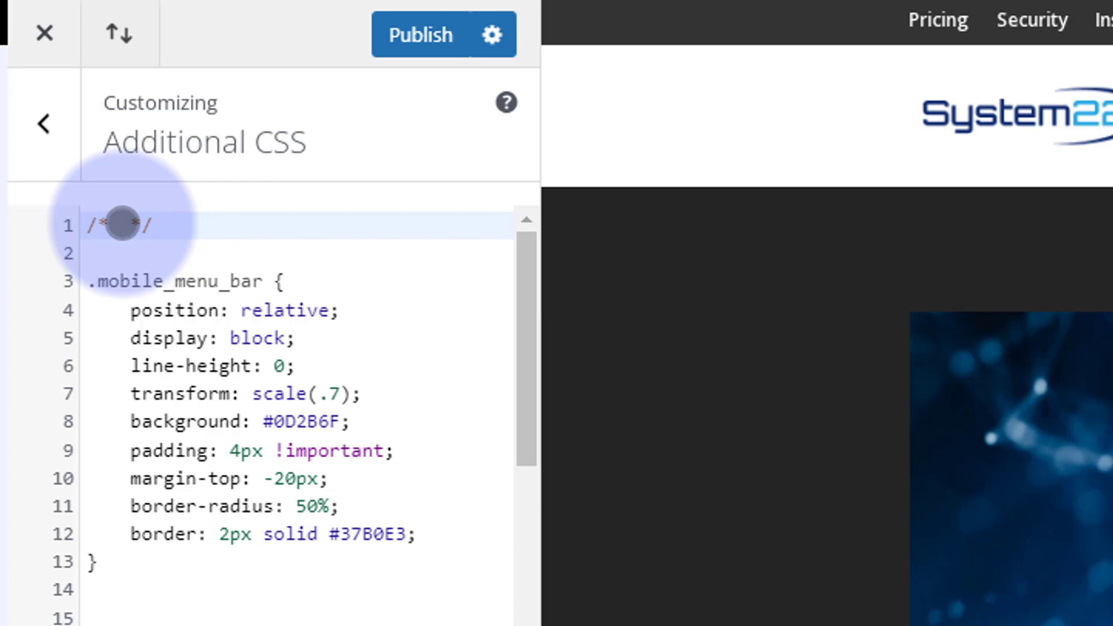
type("Hamburger")
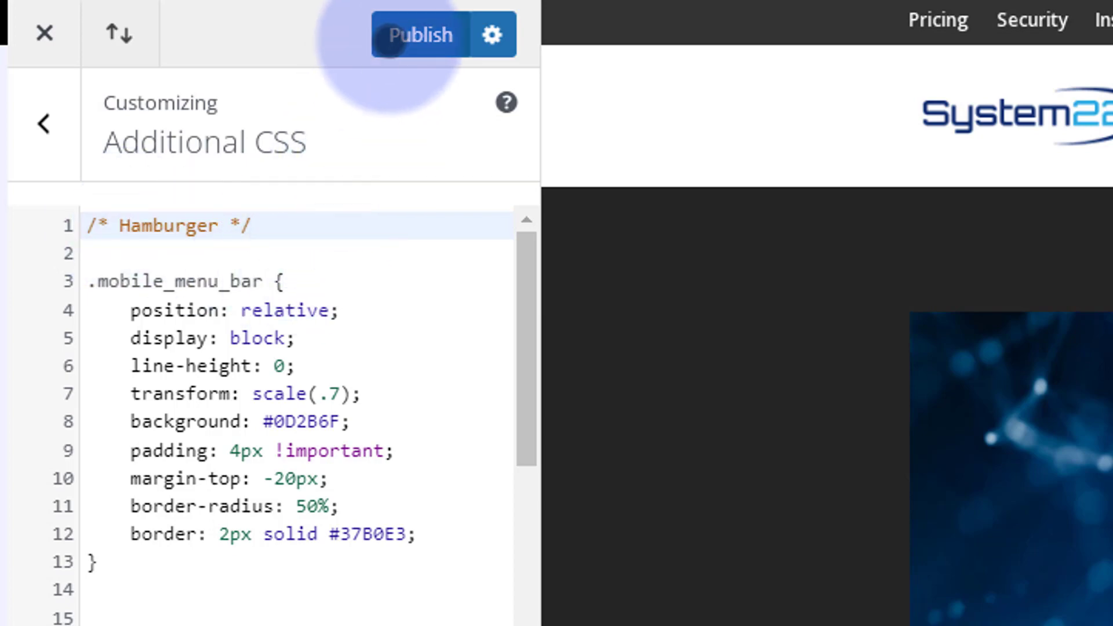
mouse_move(124, 310)
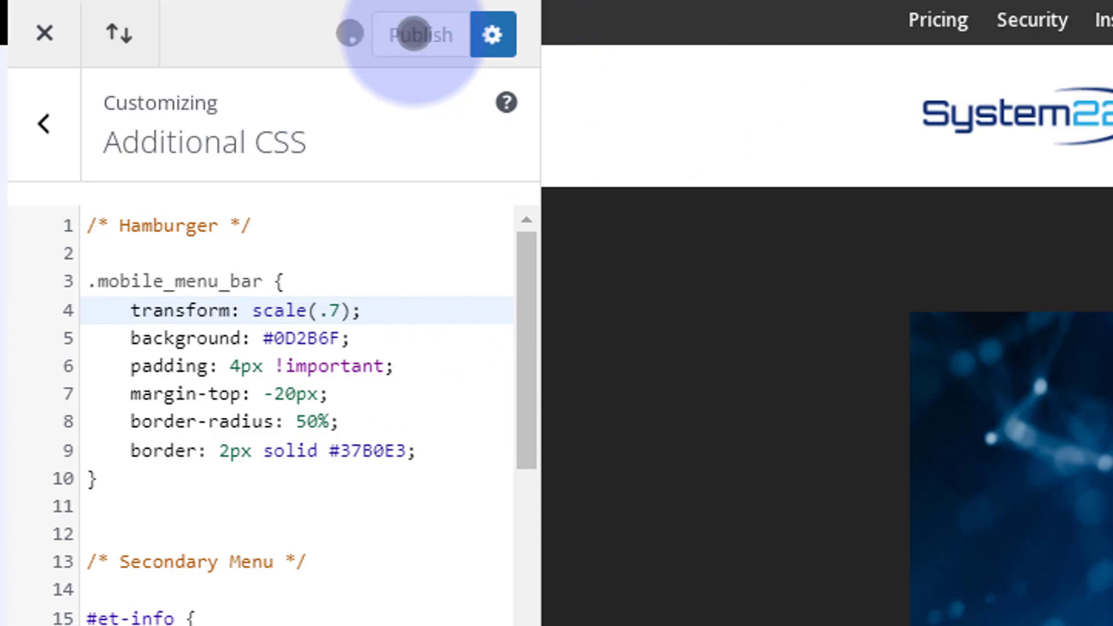
left_click(419, 34)
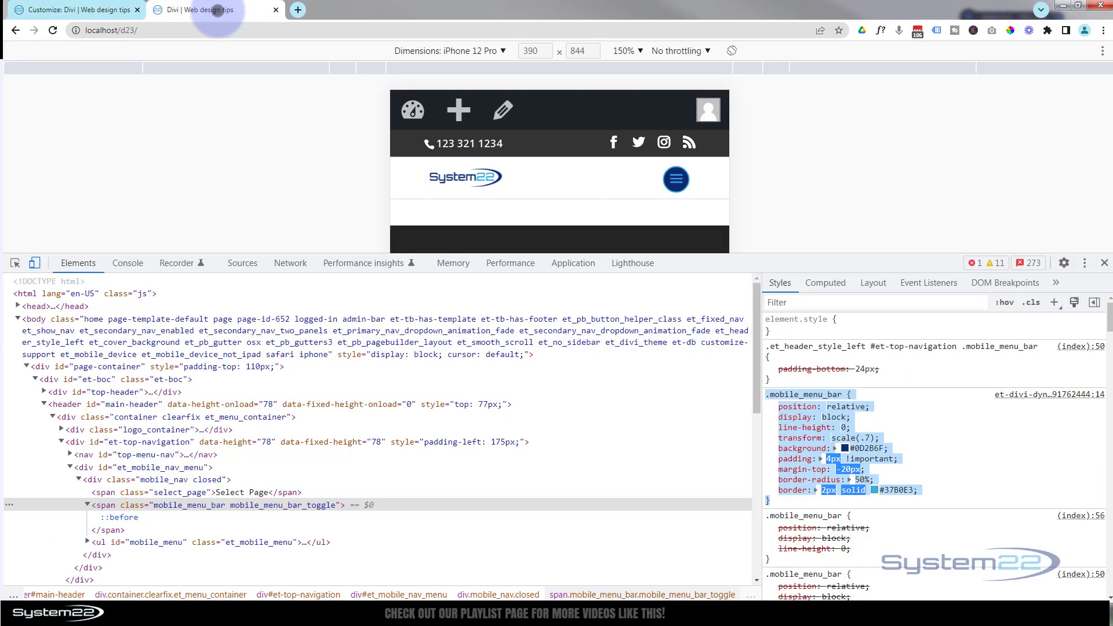
On the reloaded site tab, select span.mobile_menu_bar and its ::before pseudo-element
left_click(51, 30)
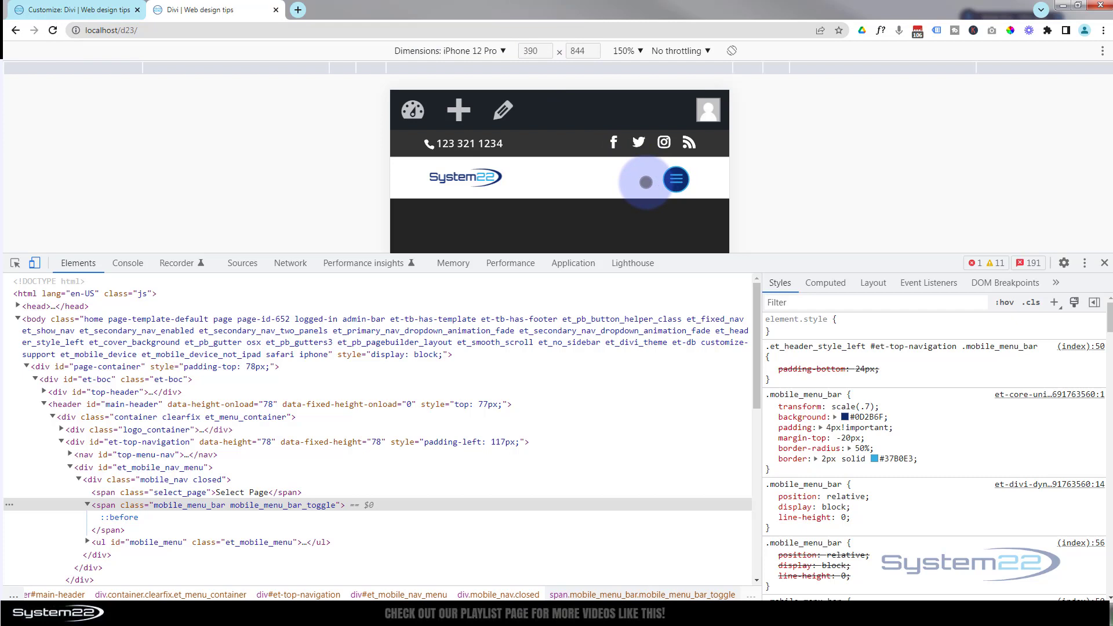
mouse_move(673, 180)
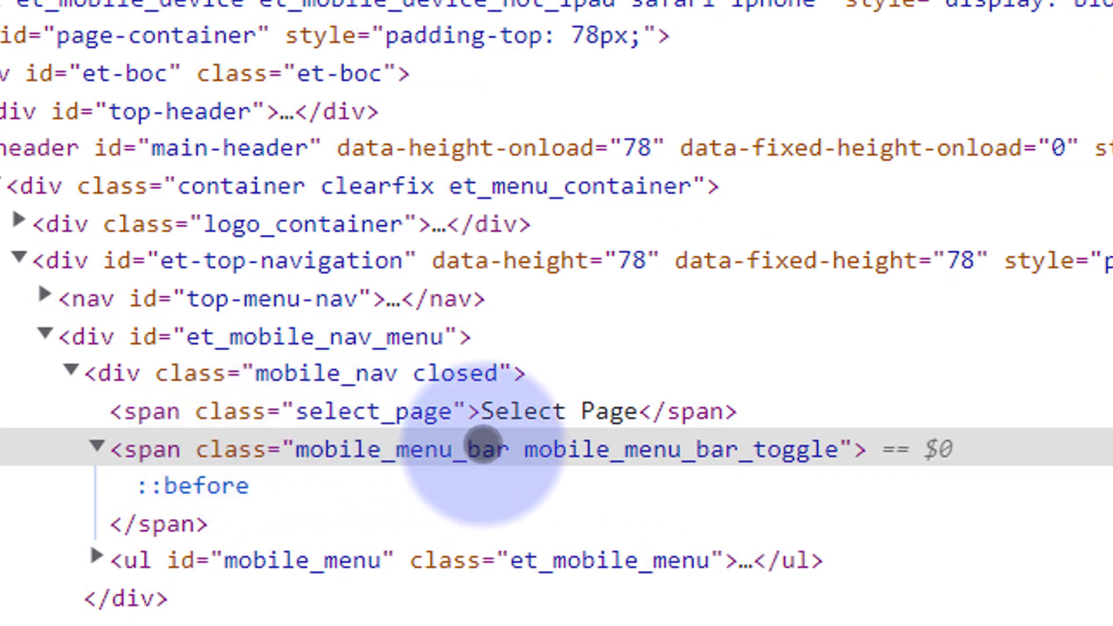
left_click(97, 448)
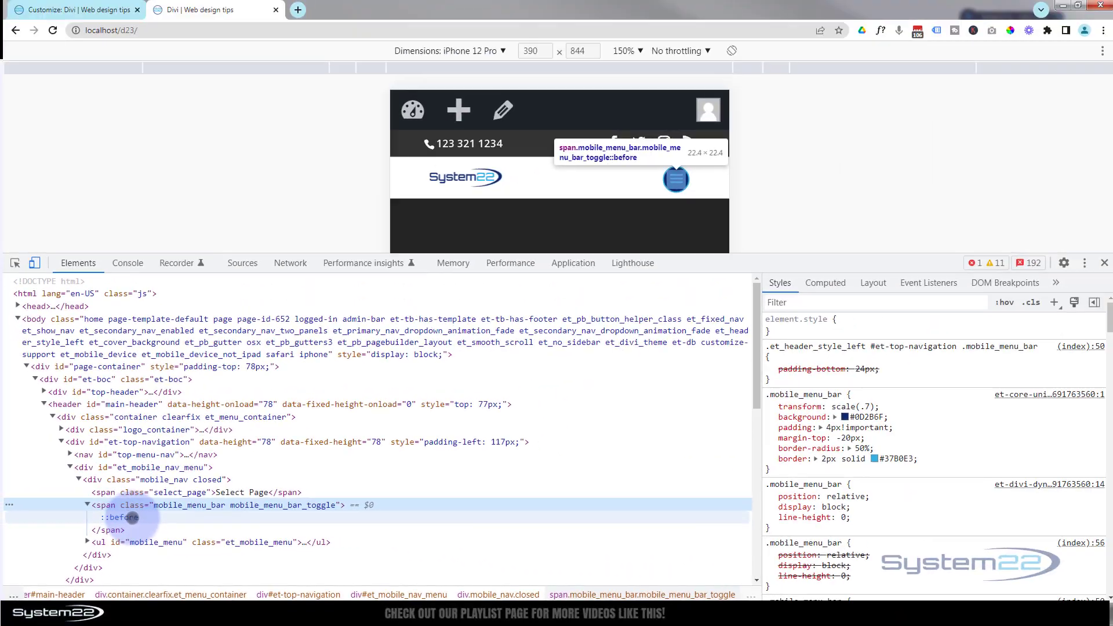
left_click(120, 516)
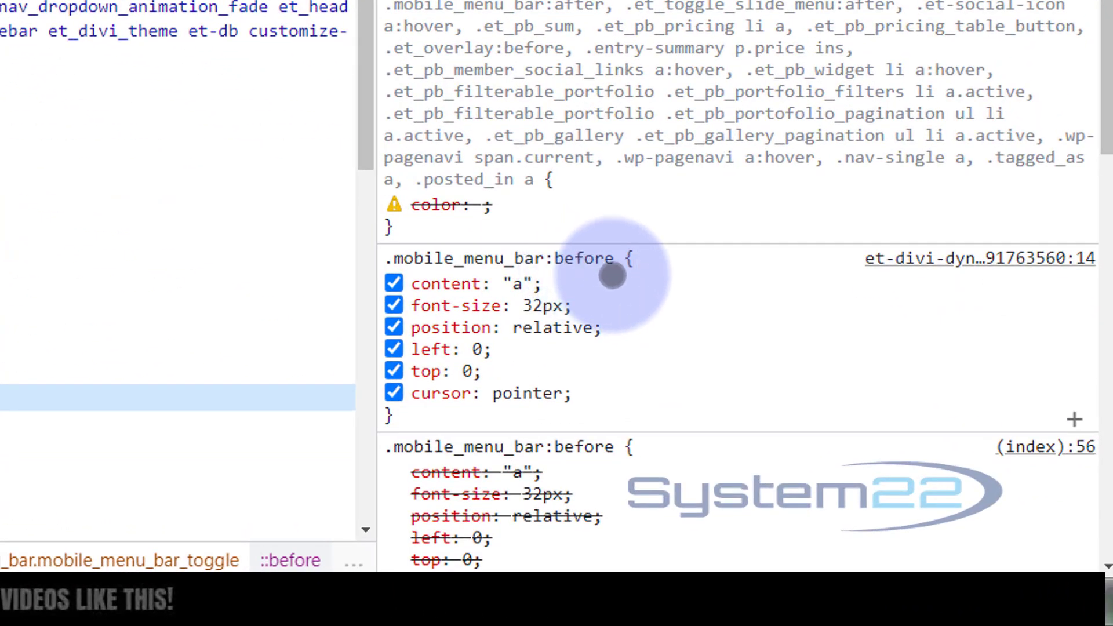
Set color: #fff !important in the .mobile_menu_bar:before rule
scroll("down", 3)
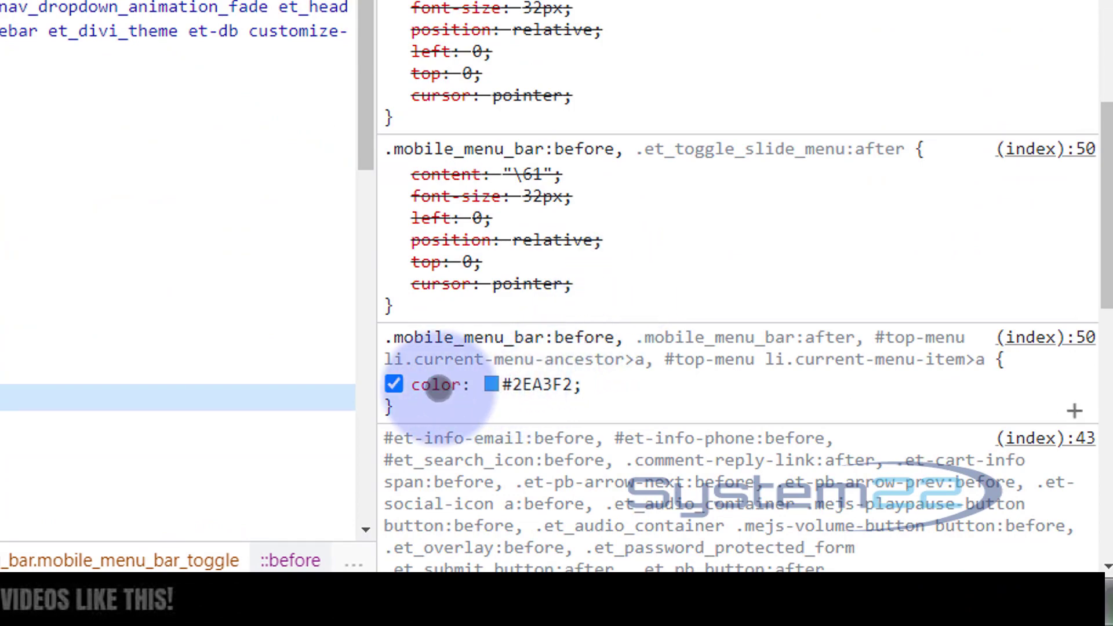
mouse_move(560, 359)
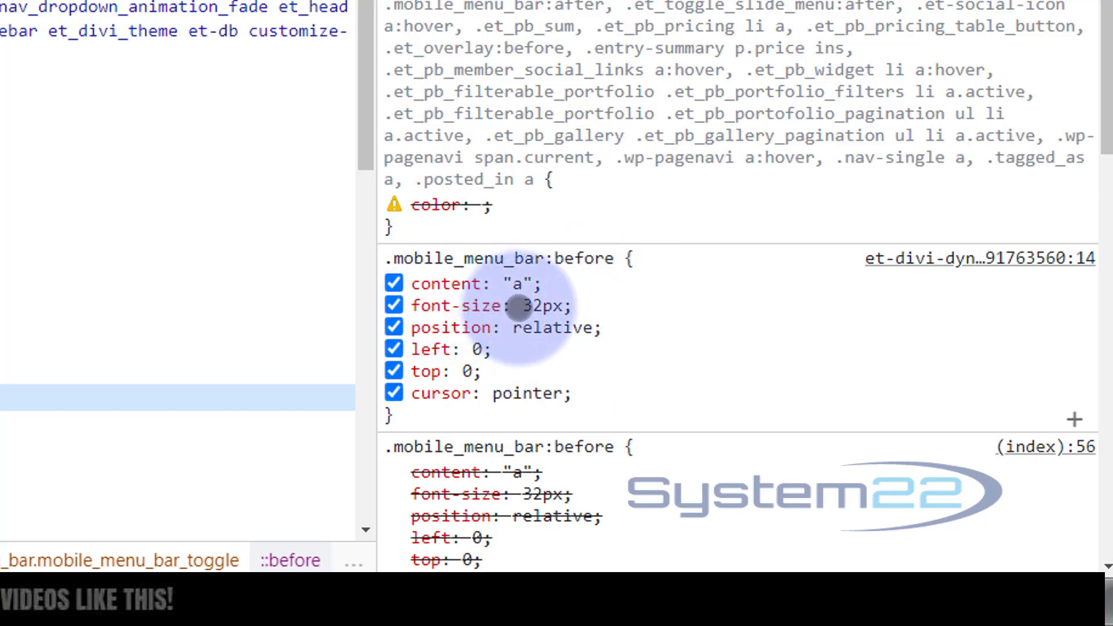
mouse_move(586, 389)
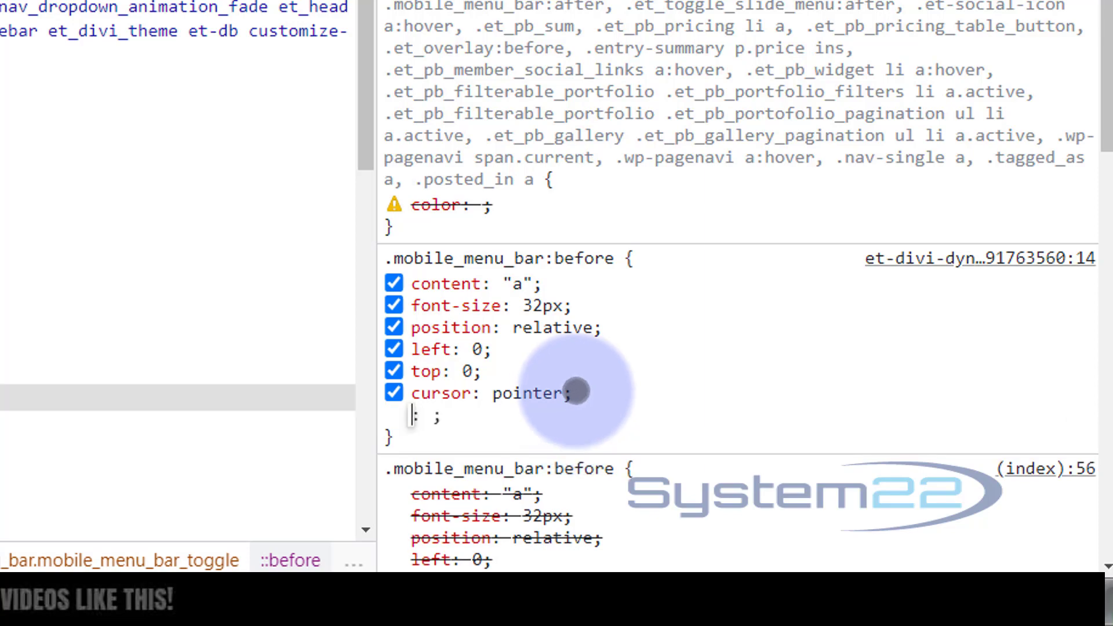
type("color")
left_click(435, 416)
type("#")
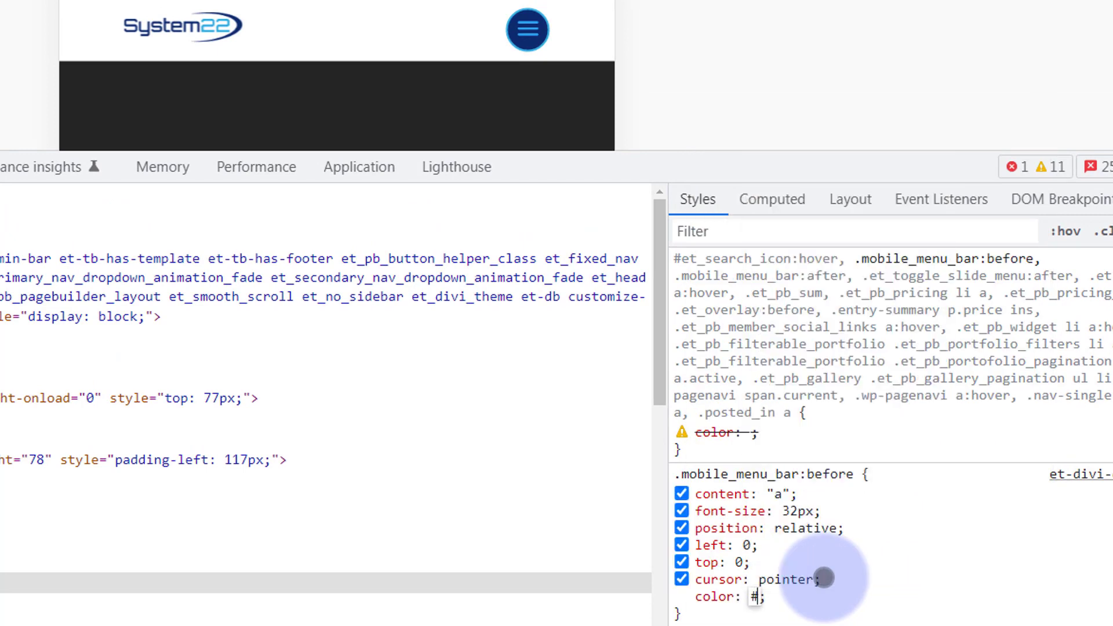
type("fff")
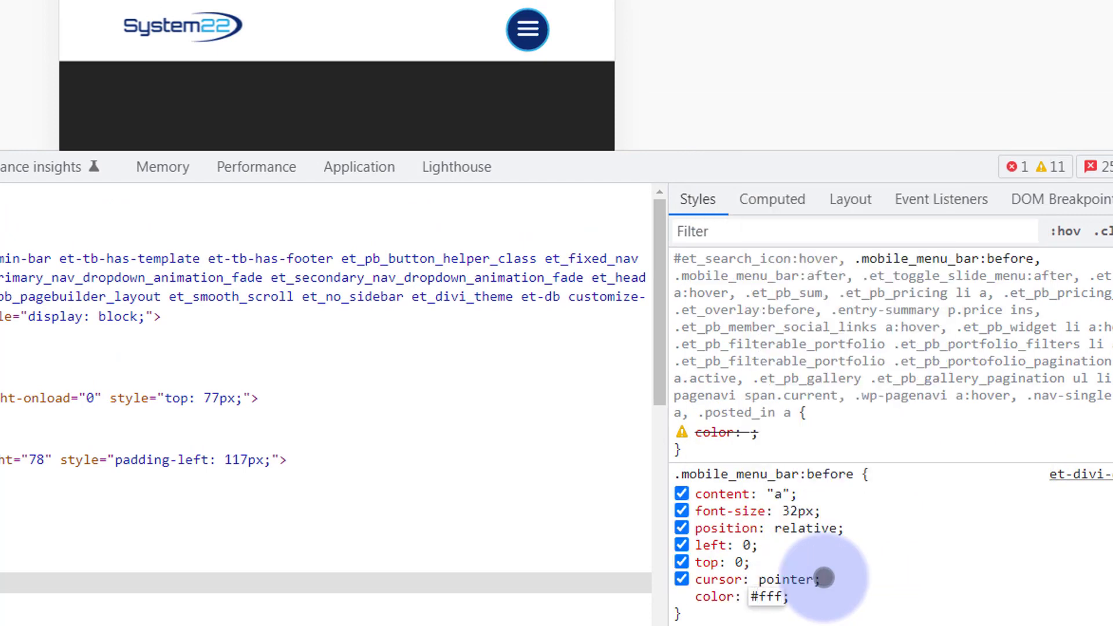
left_click(769, 597)
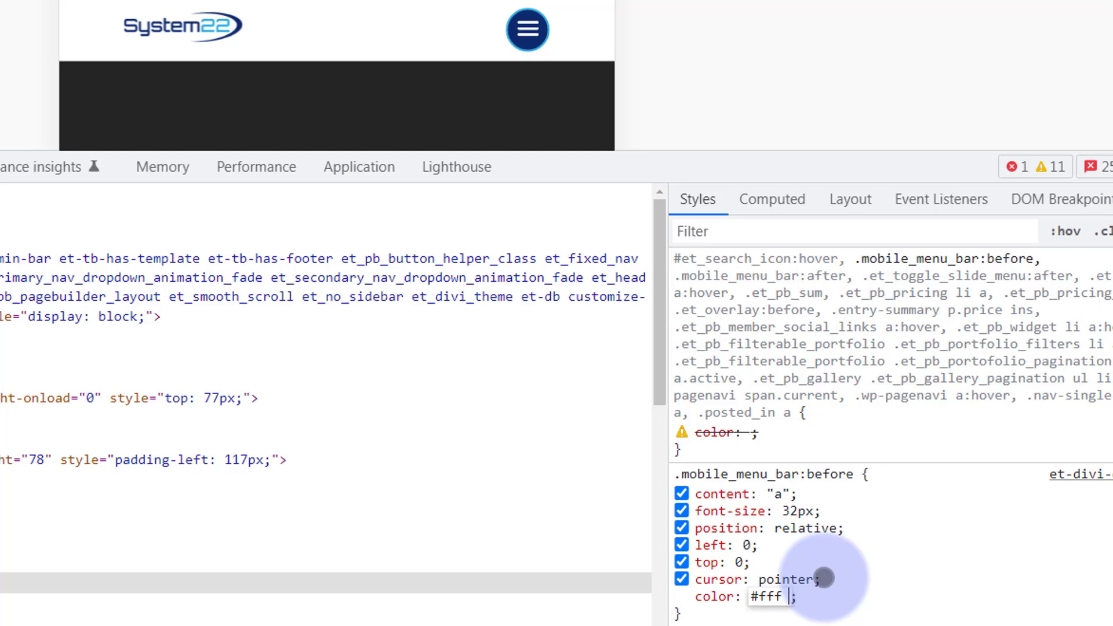
type("!important")
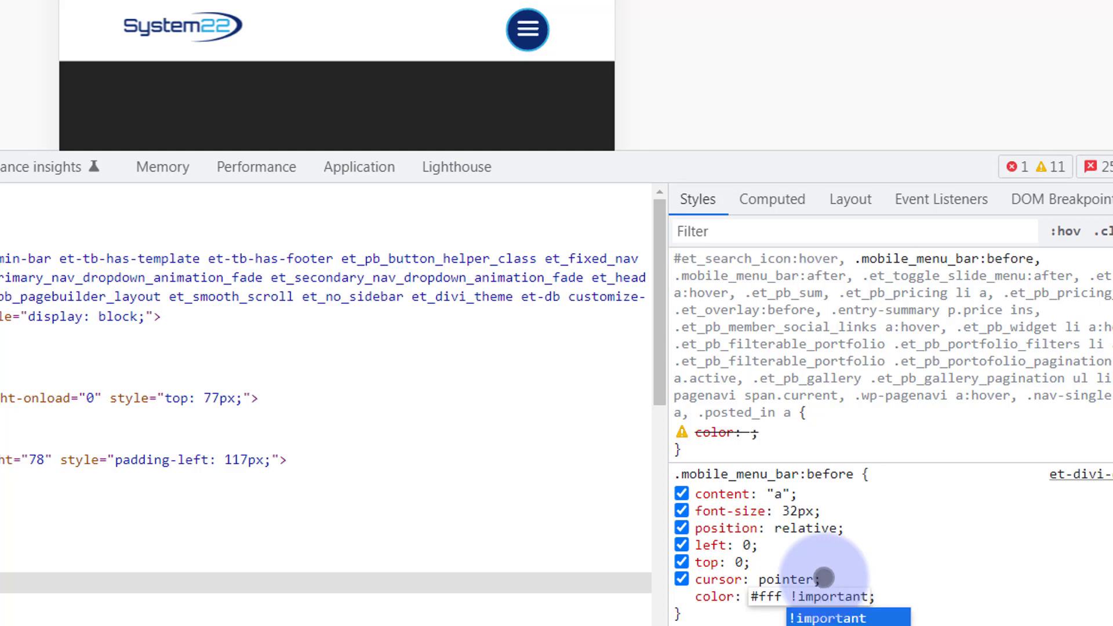
left_click(654, 105)
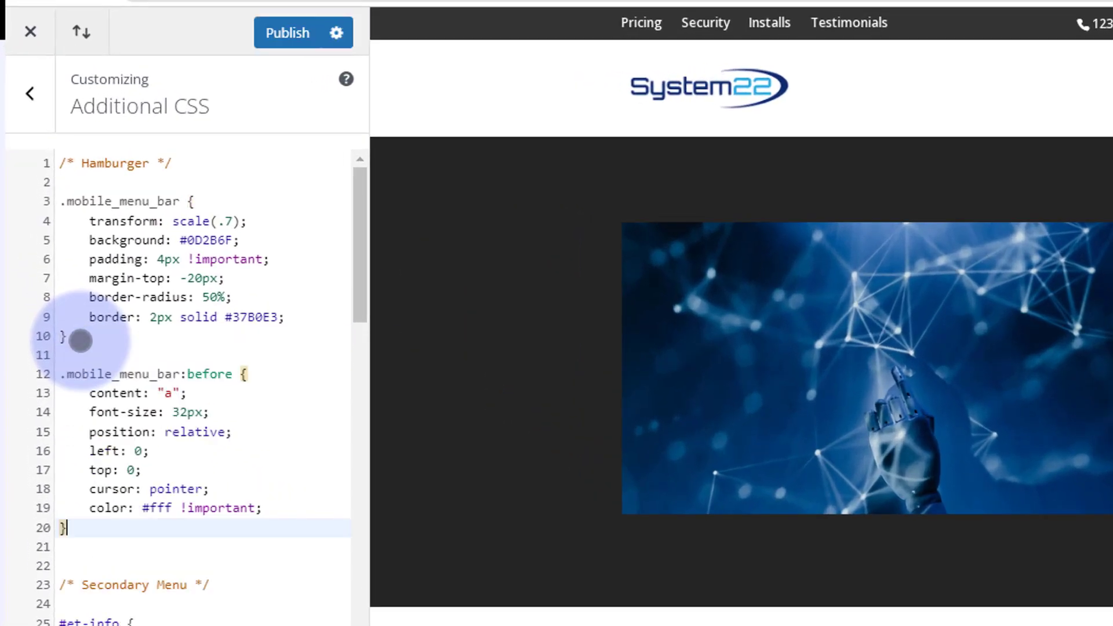
mouse_move(259, 372)
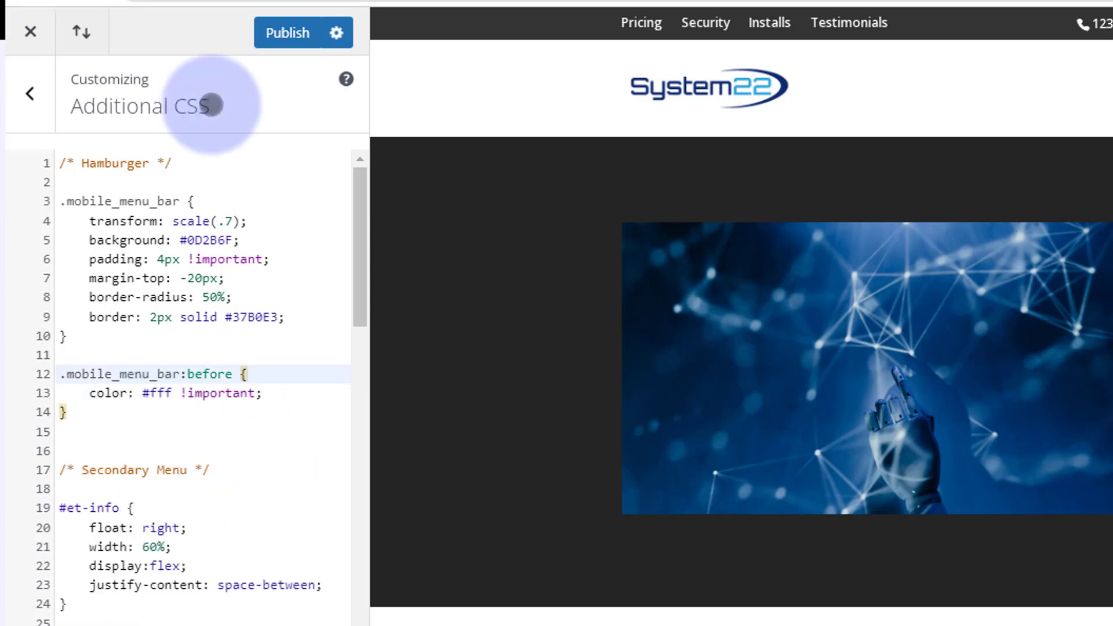
Return to the site tab with the DevTools inspector open
left_click(286, 33)
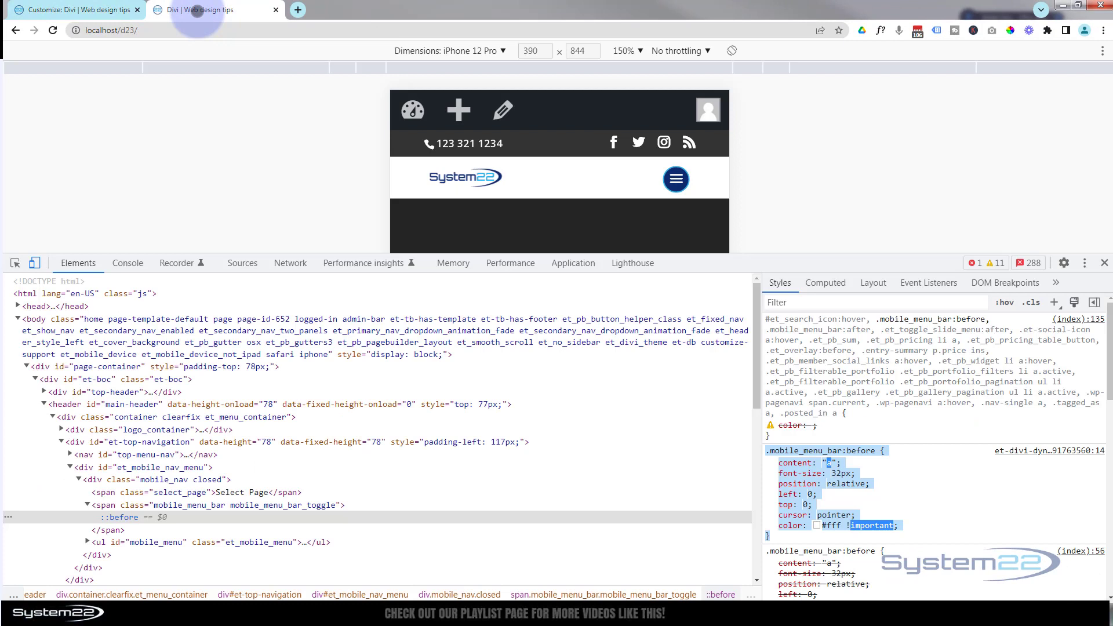
mouse_move(675, 179)
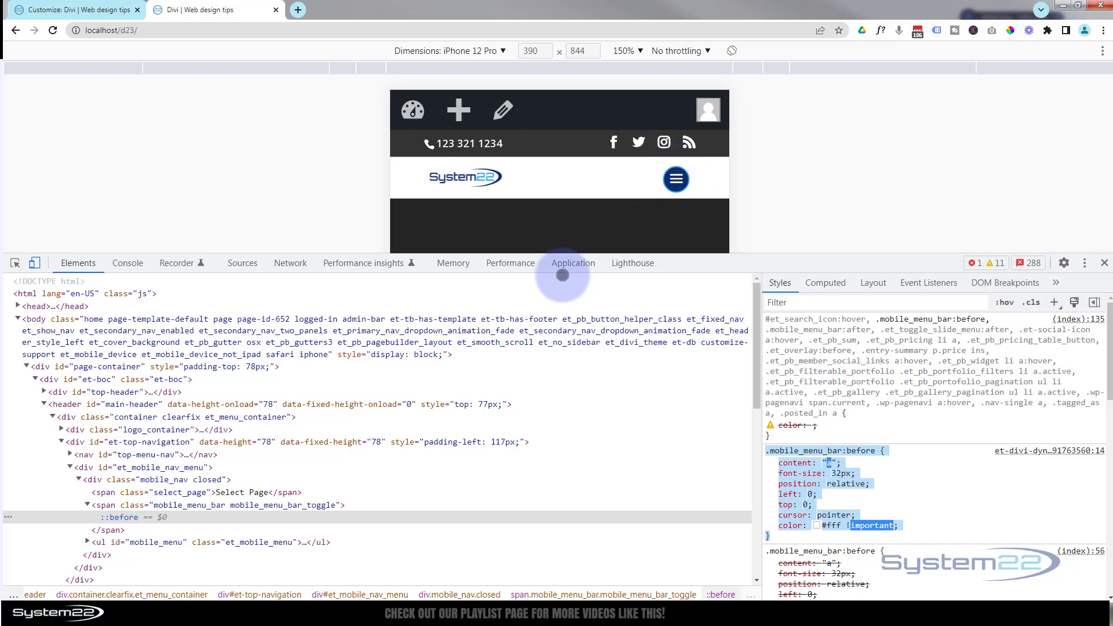
On the mobile_menu_bar span, add margin-bottom: 22px and disable the -22px margin-top
left_click(212, 504)
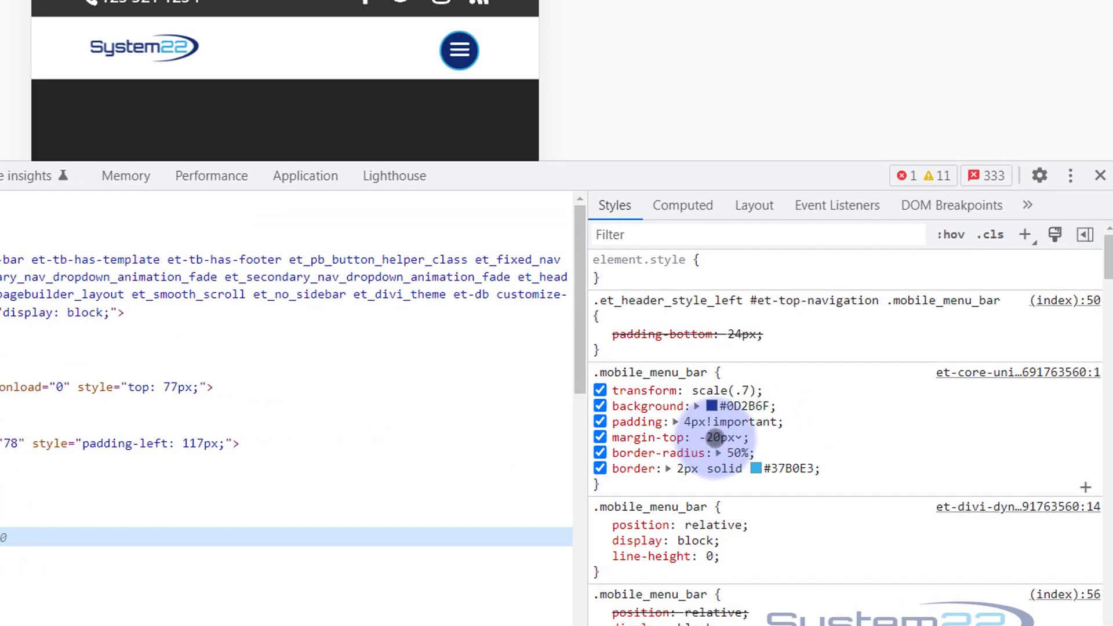
left_click(600, 437)
type("-22")
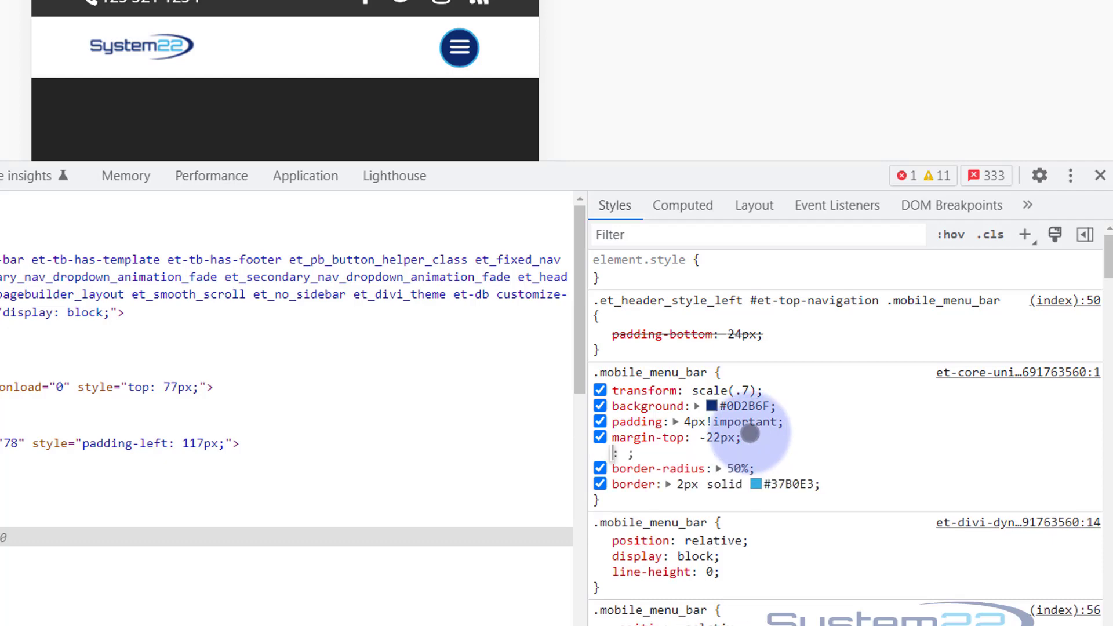
type("margin-bottom: 22px;")
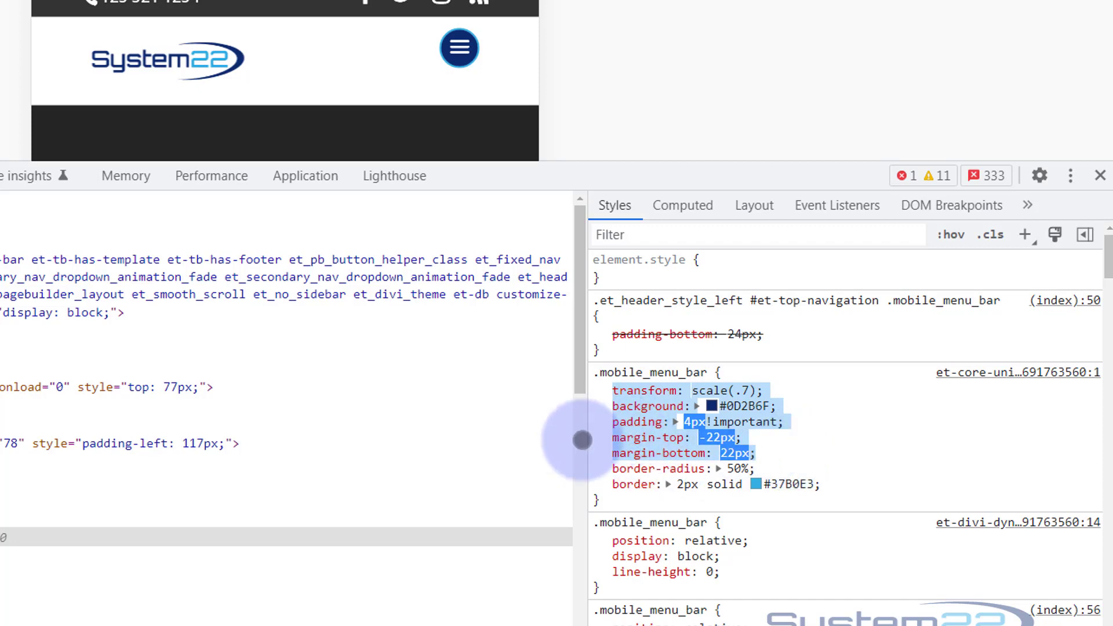
left_click(600, 437)
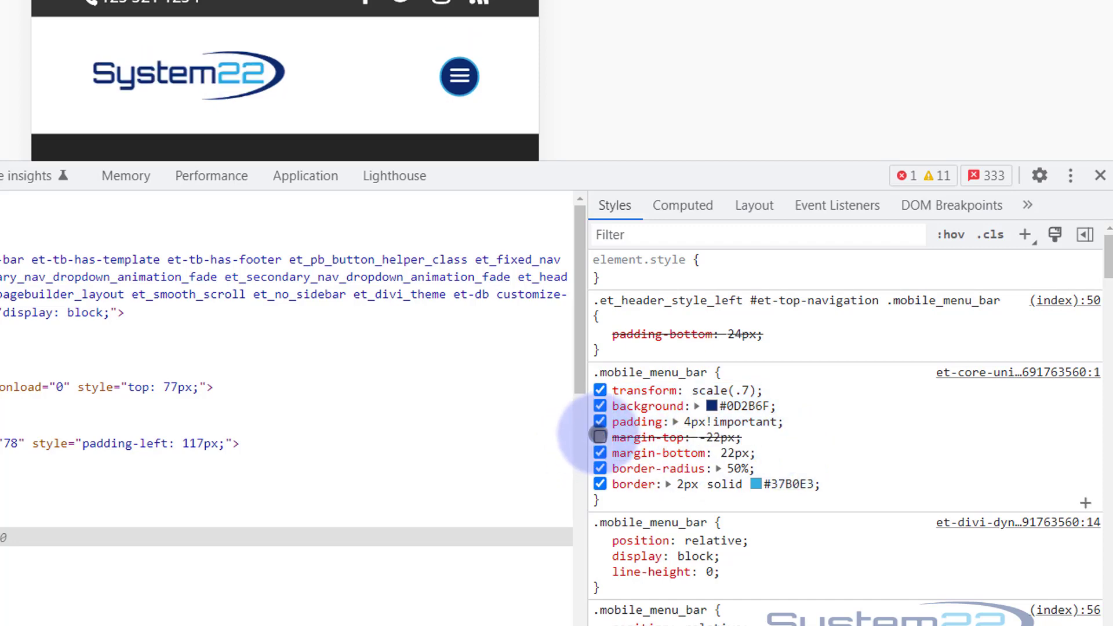
left_click(600, 436)
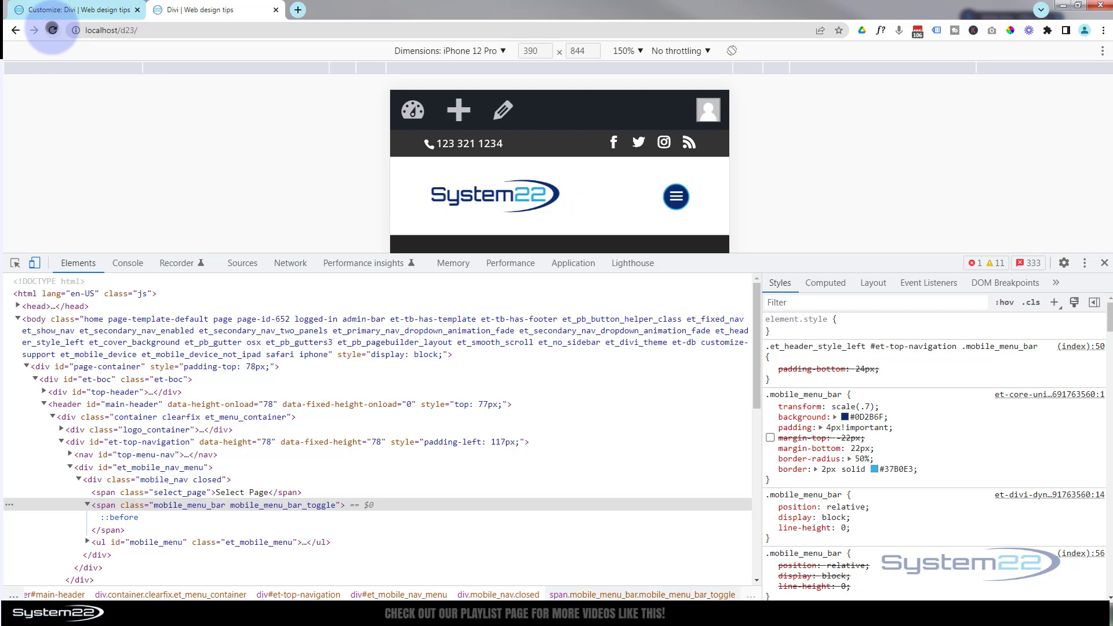
Reload the site to drop the trial margins, then return to the Customizer
left_click(51, 30)
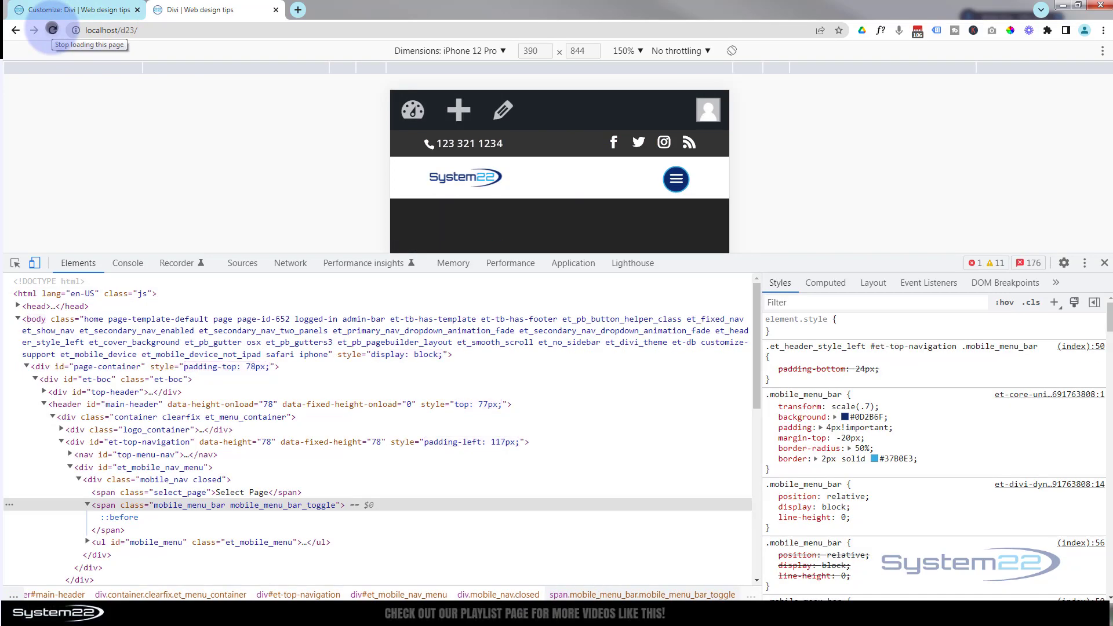
left_click(53, 29)
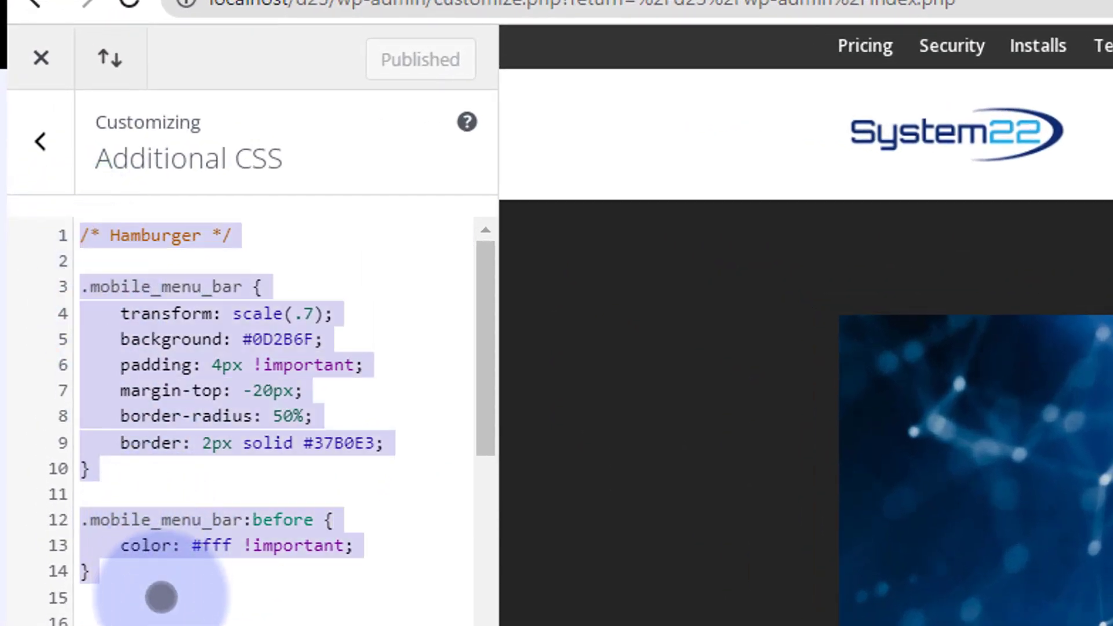
mouse_move(380, 423)
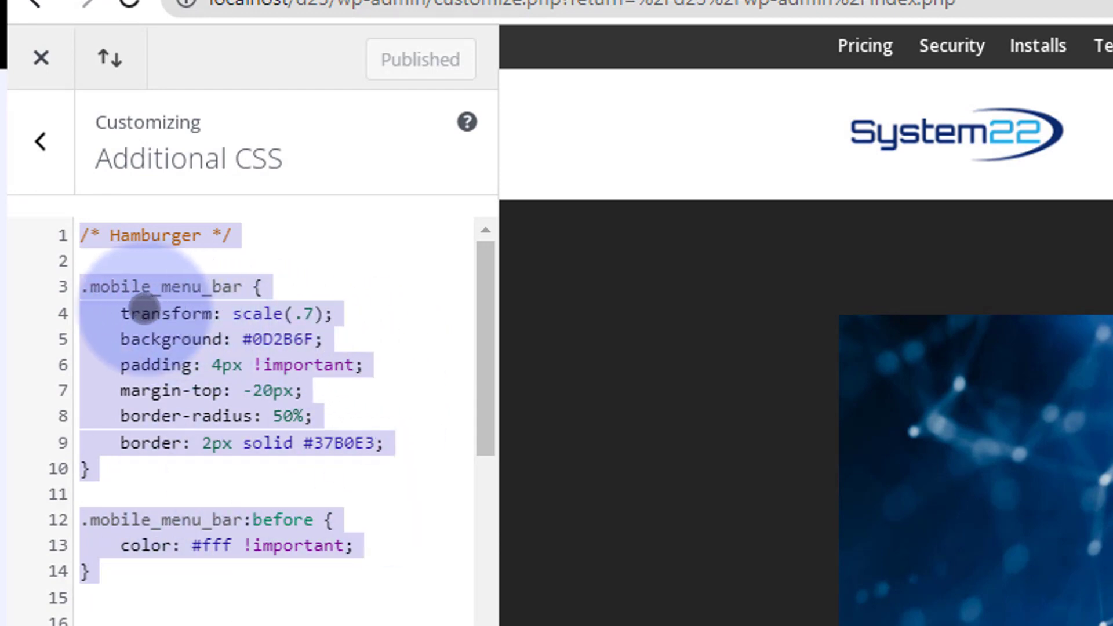
Deselect the Additional CSS text and publish the hamburger rules
left_click(124, 314)
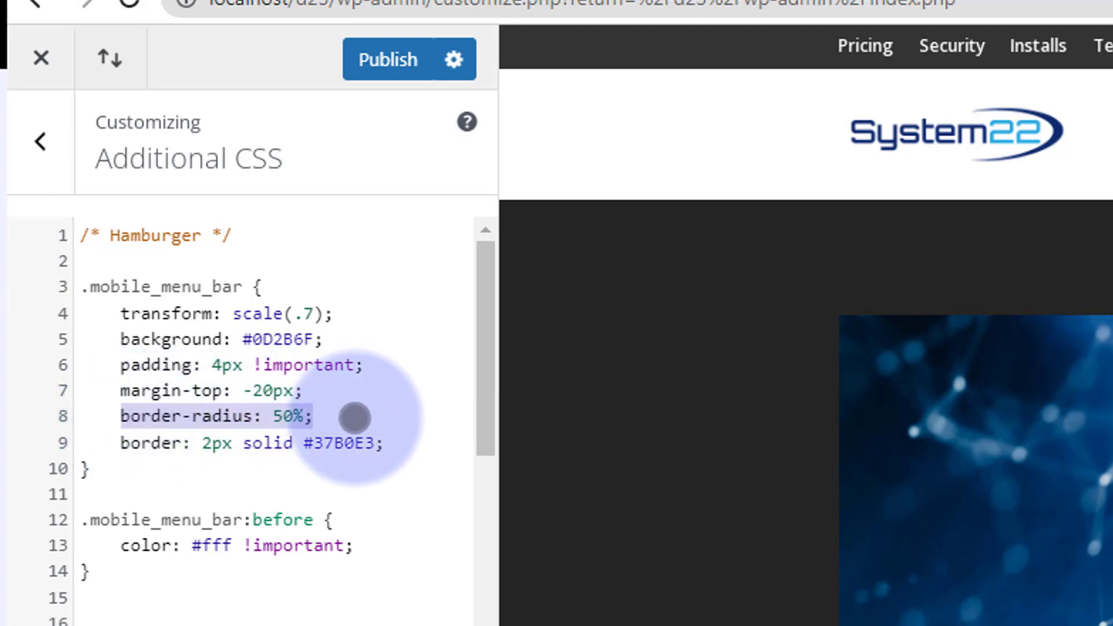
mouse_move(206, 443)
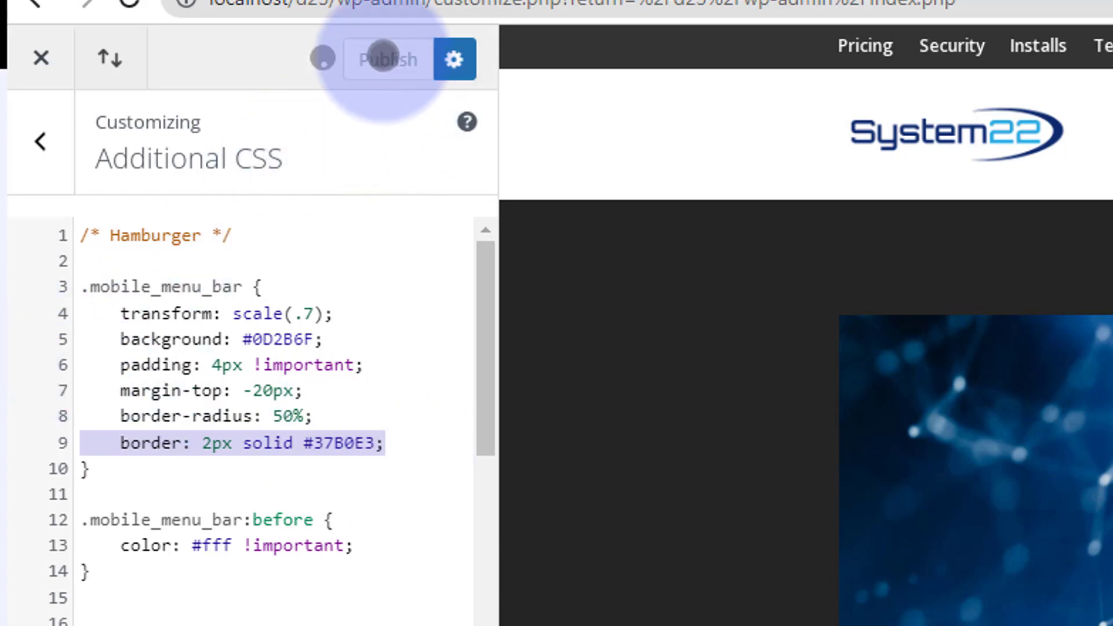
left_click(387, 59)
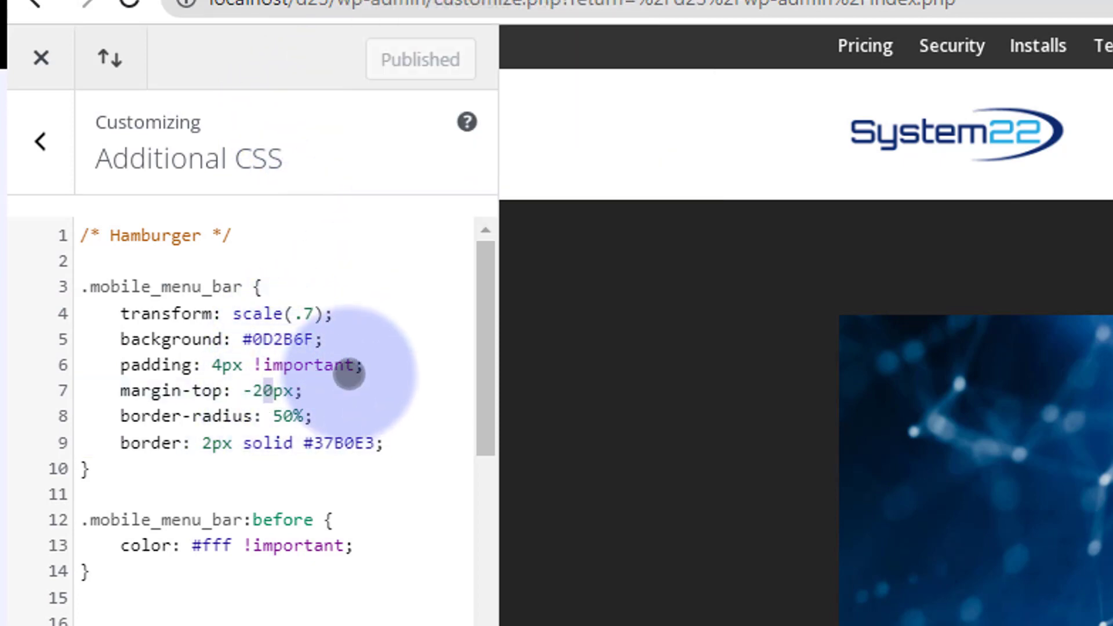
type("2")
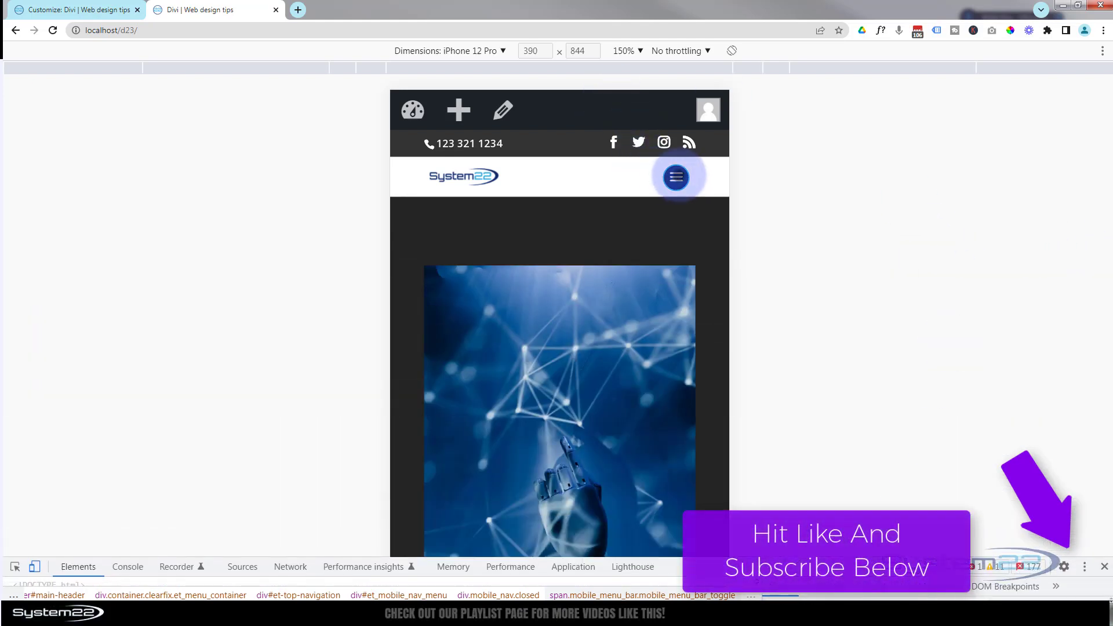
left_click(674, 177)
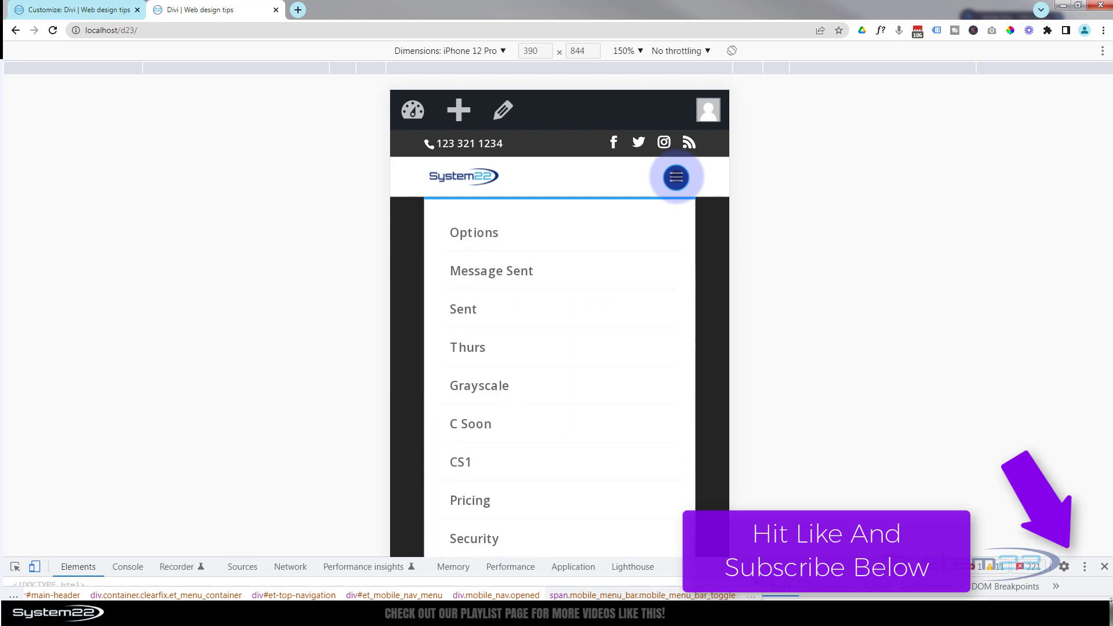
left_click(674, 177)
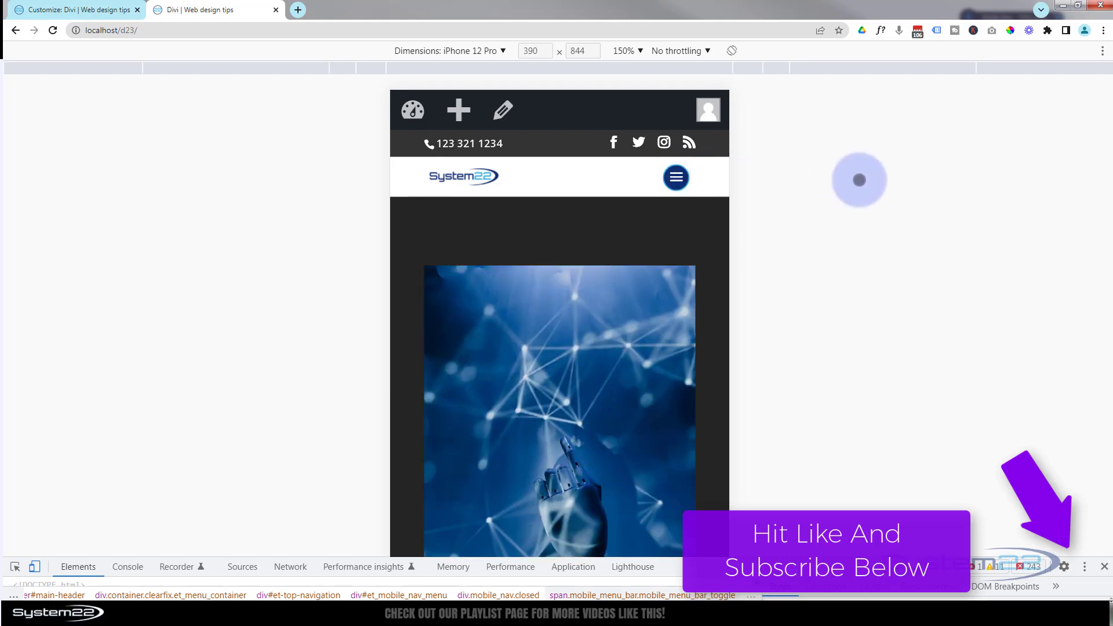